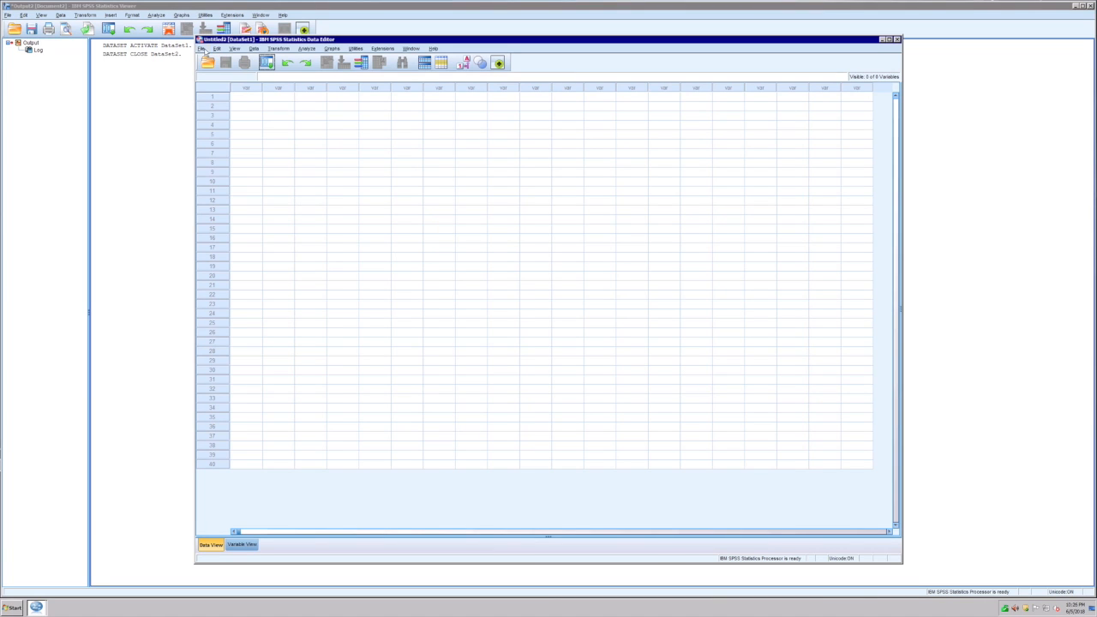
# Step: Choose the TigerLilly Excel workbook for import and open its sheet preview
pyautogui.click(200, 48)
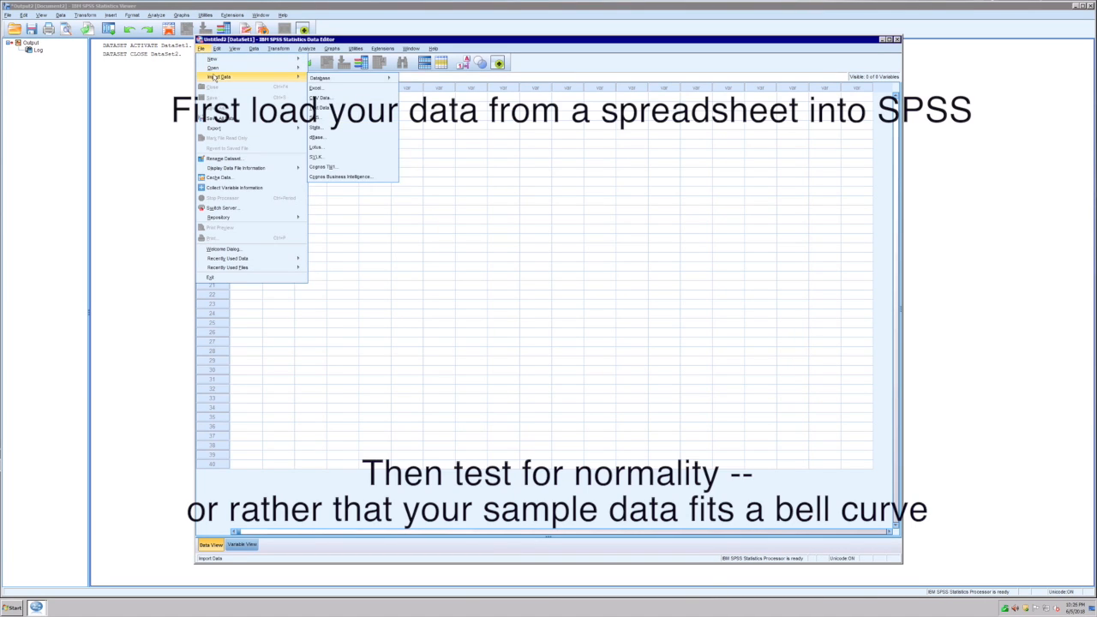
pyautogui.moveTo(317, 87)
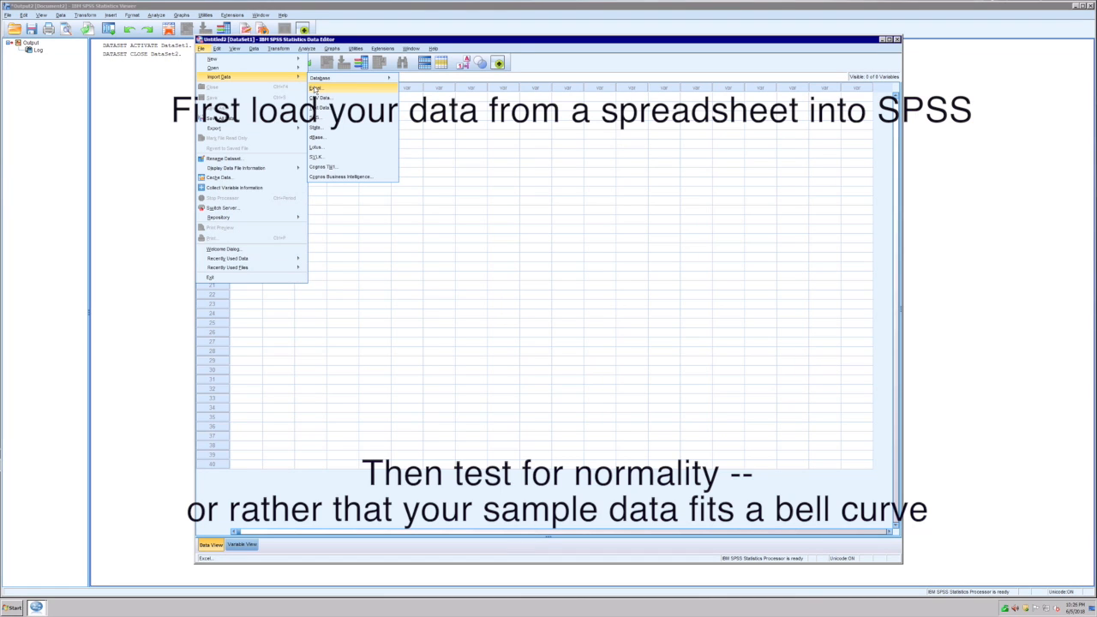
pyautogui.click(324, 87)
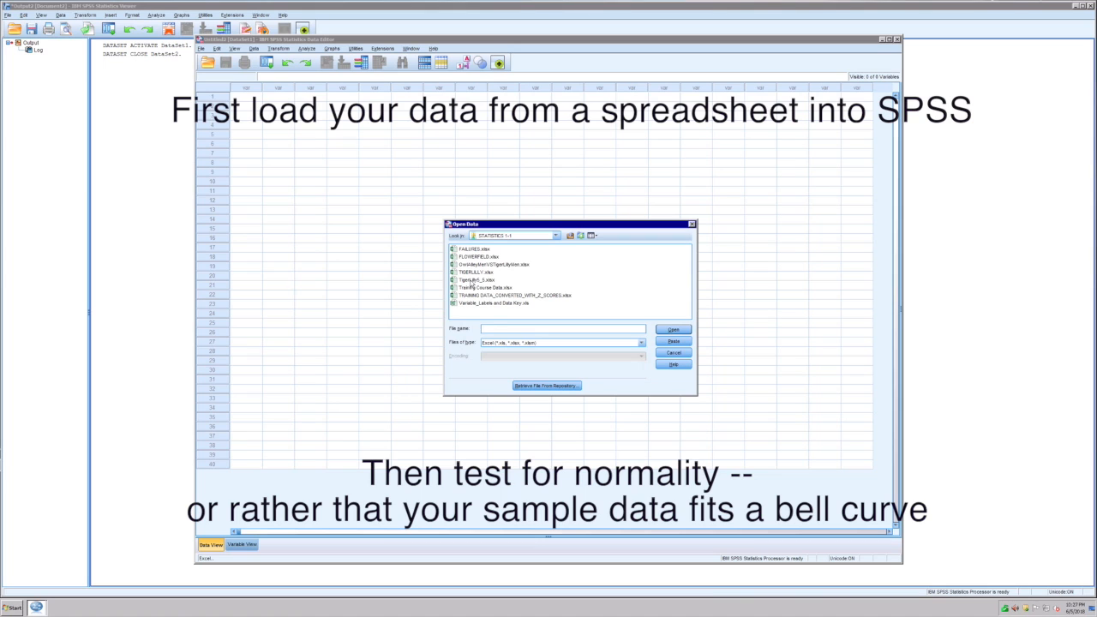
pyautogui.click(477, 280)
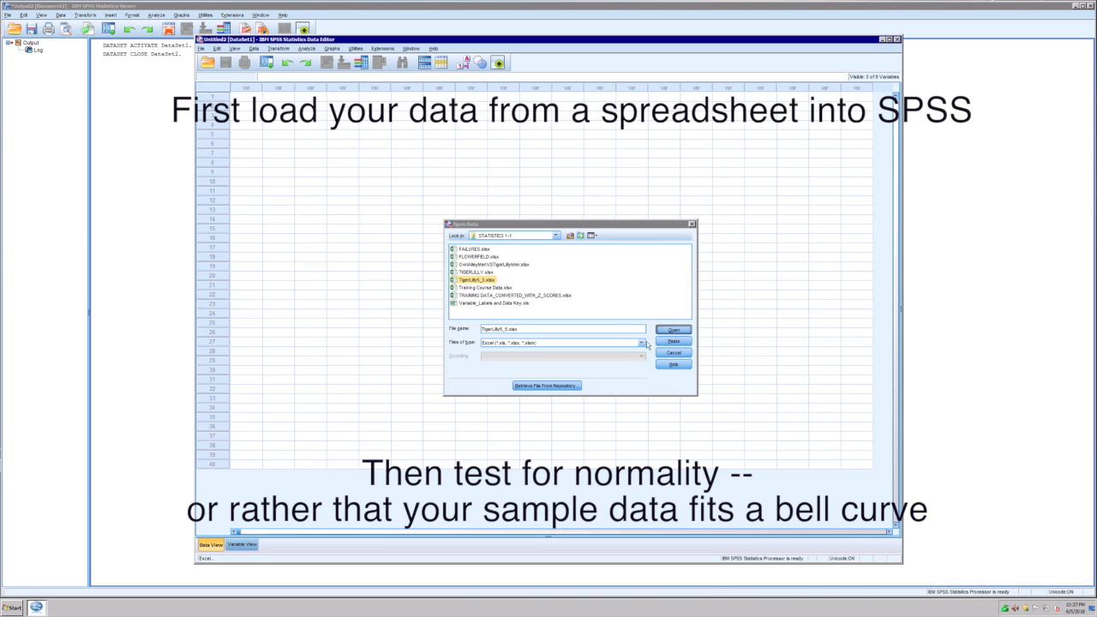
pyautogui.click(674, 330)
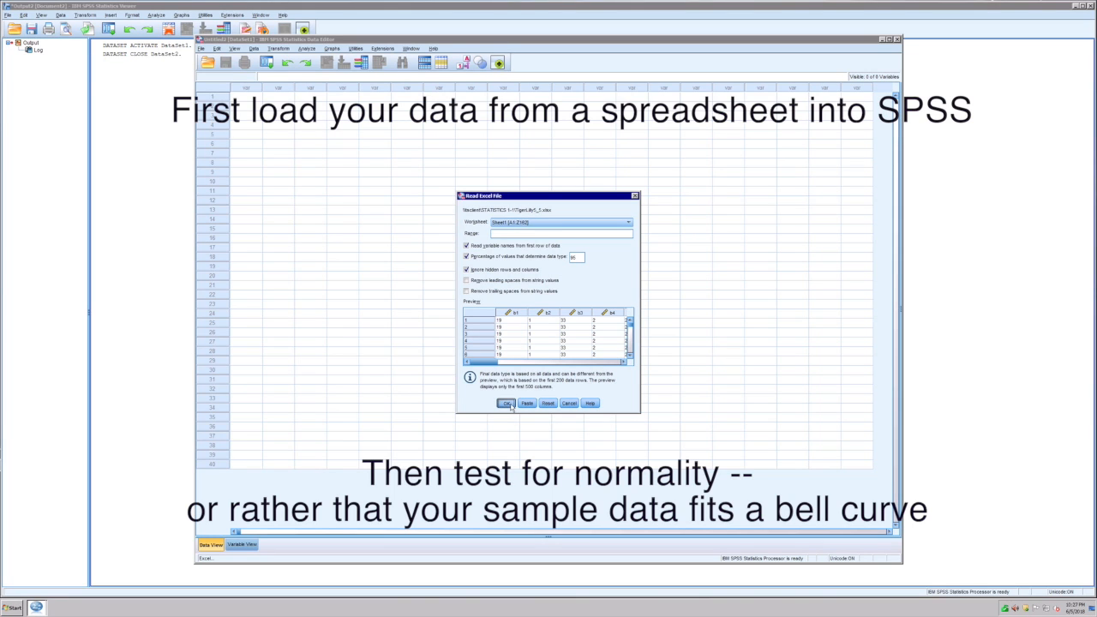
# Step: Load Sheet1, reading variable names from the first row
pyautogui.click(506, 403)
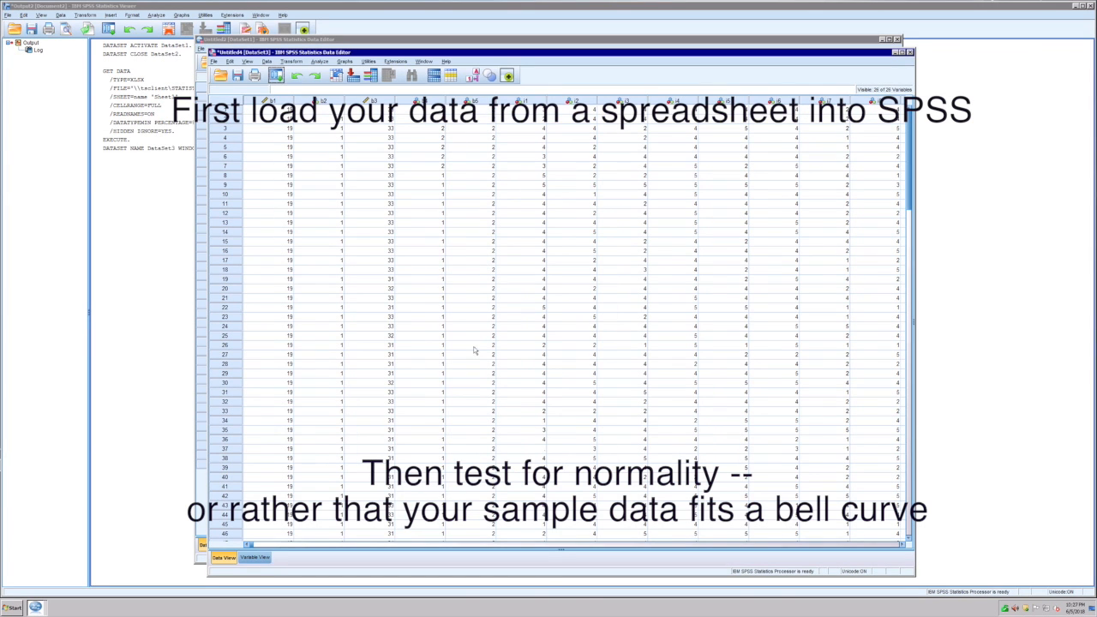
# Step: Set up Explore with b2 as the factor and i6 as the dependent variable
pyautogui.click(320, 61)
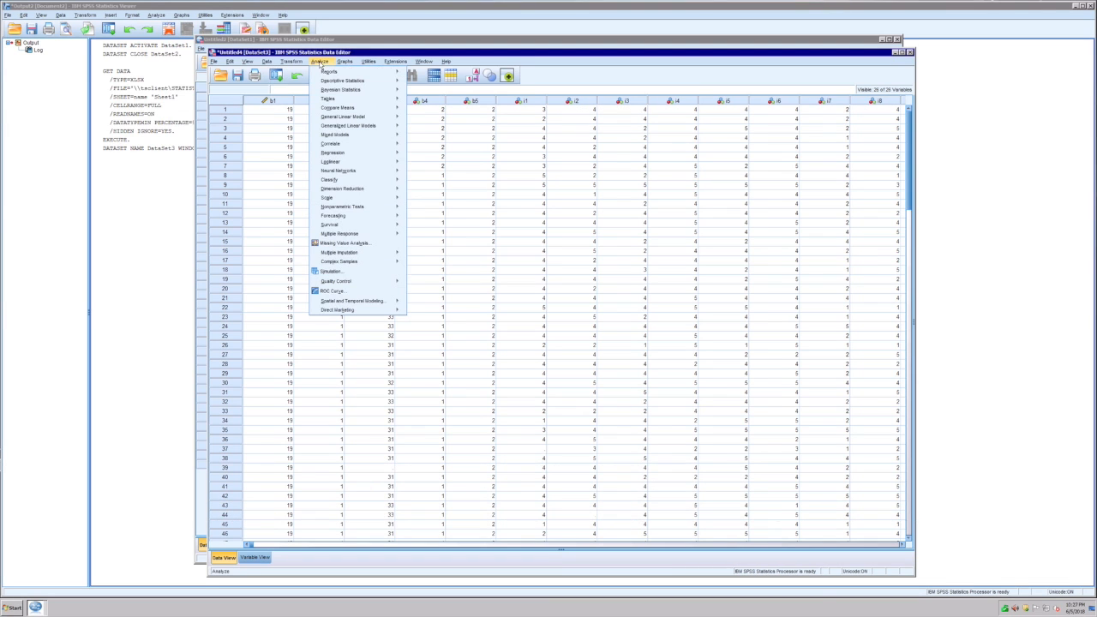
pyautogui.moveTo(342, 81)
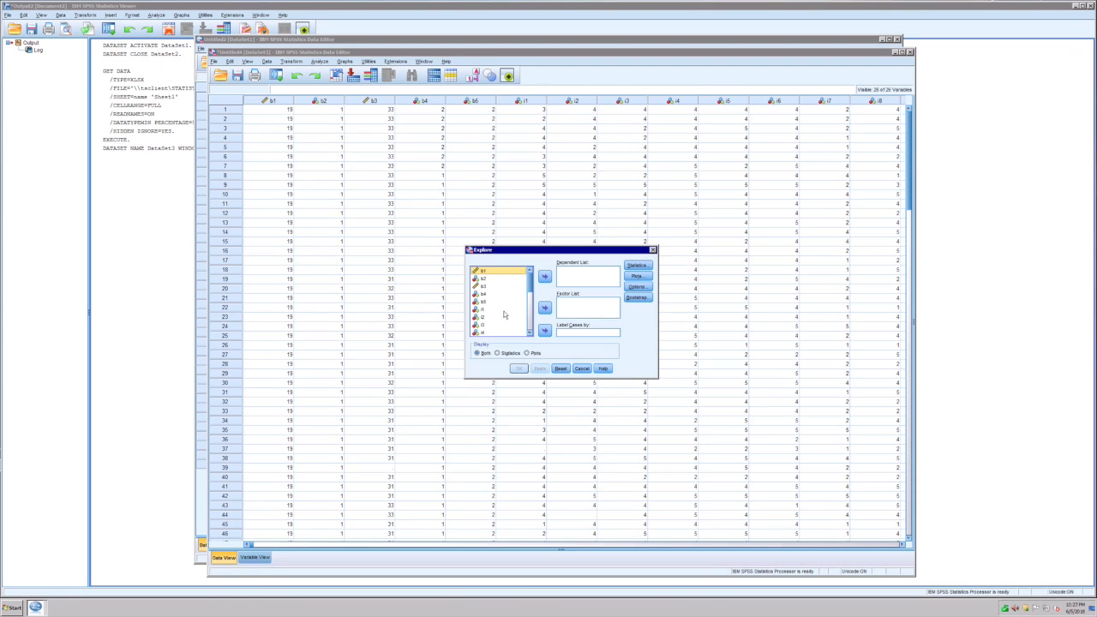
pyautogui.click(483, 271)
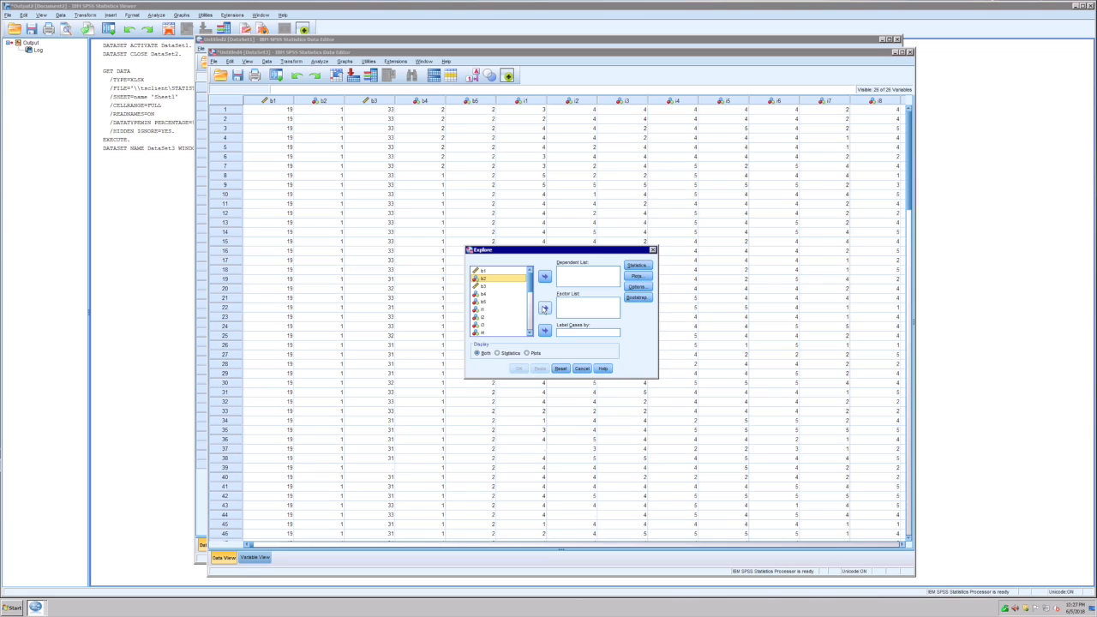
pyautogui.click(545, 308)
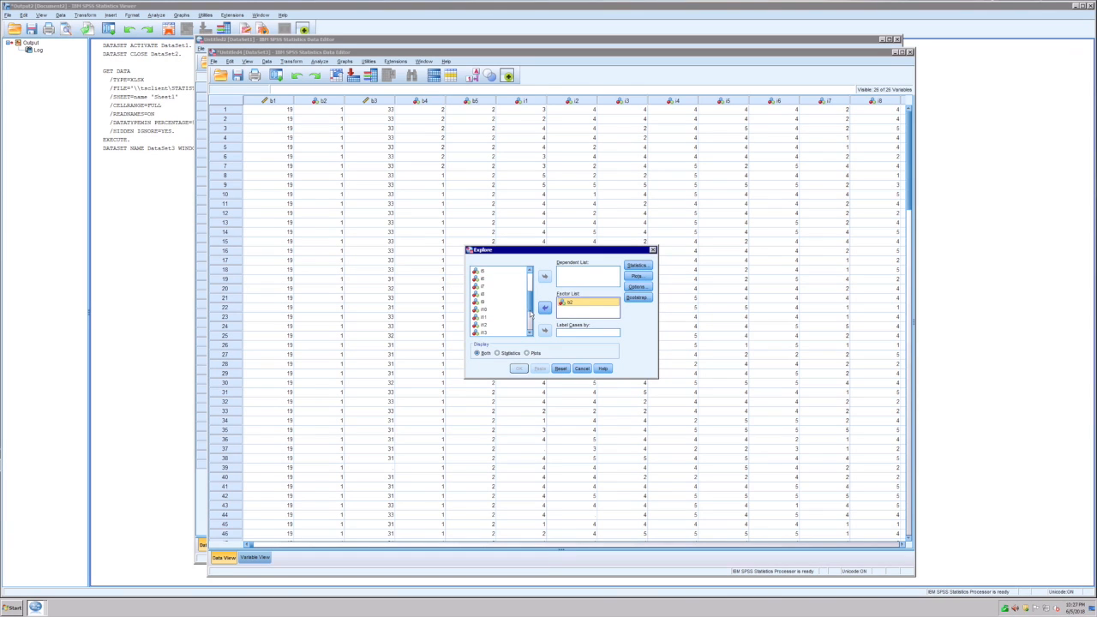
pyautogui.click(484, 272)
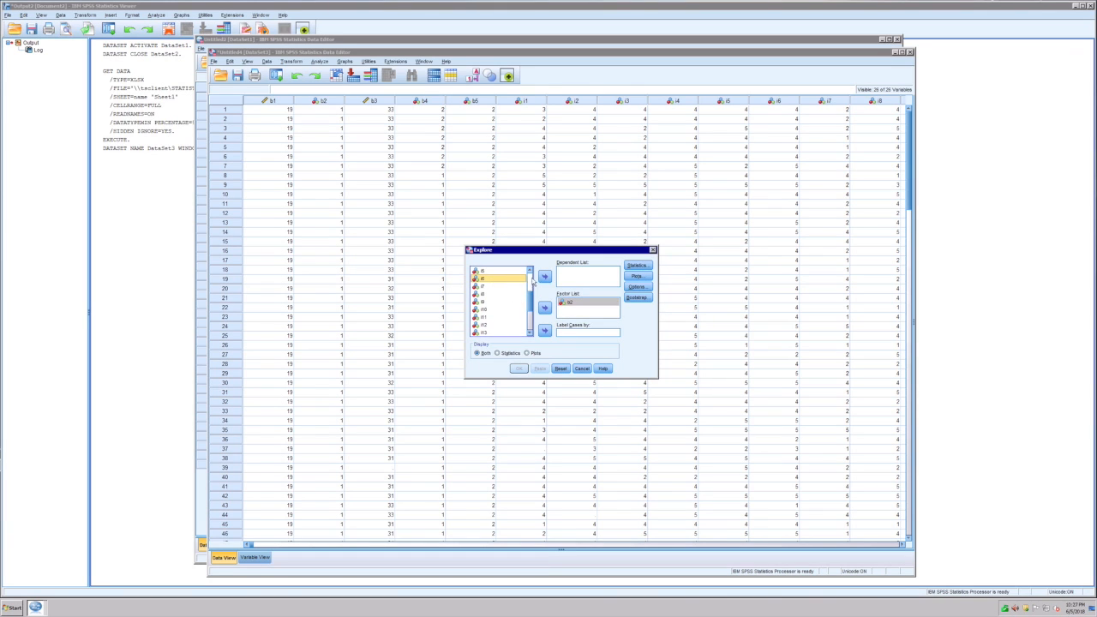
pyautogui.click(545, 276)
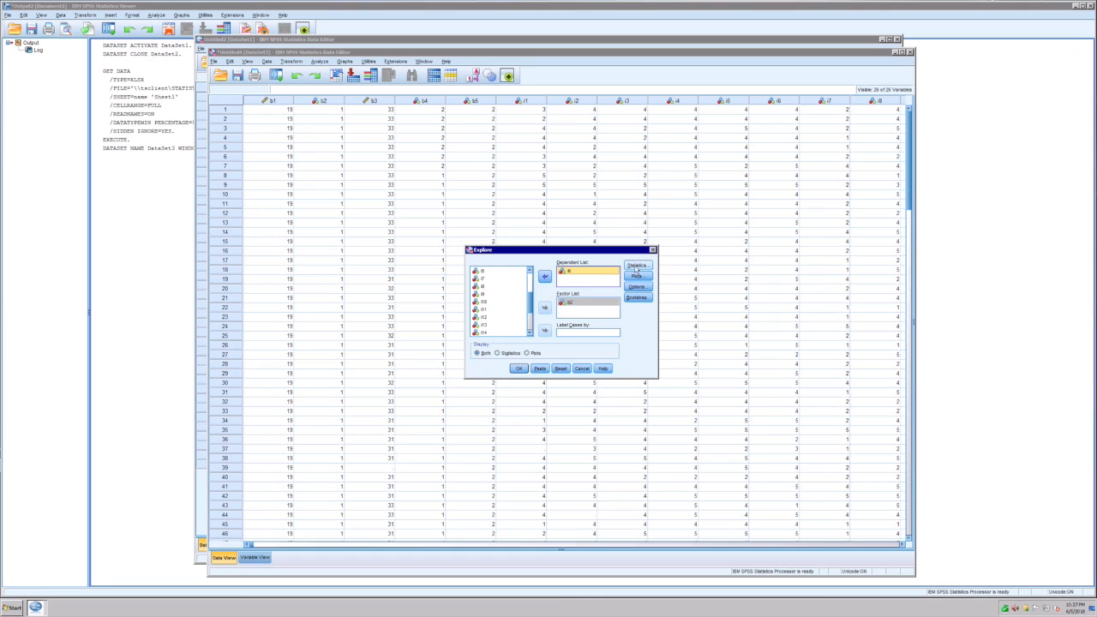
pyautogui.click(637, 265)
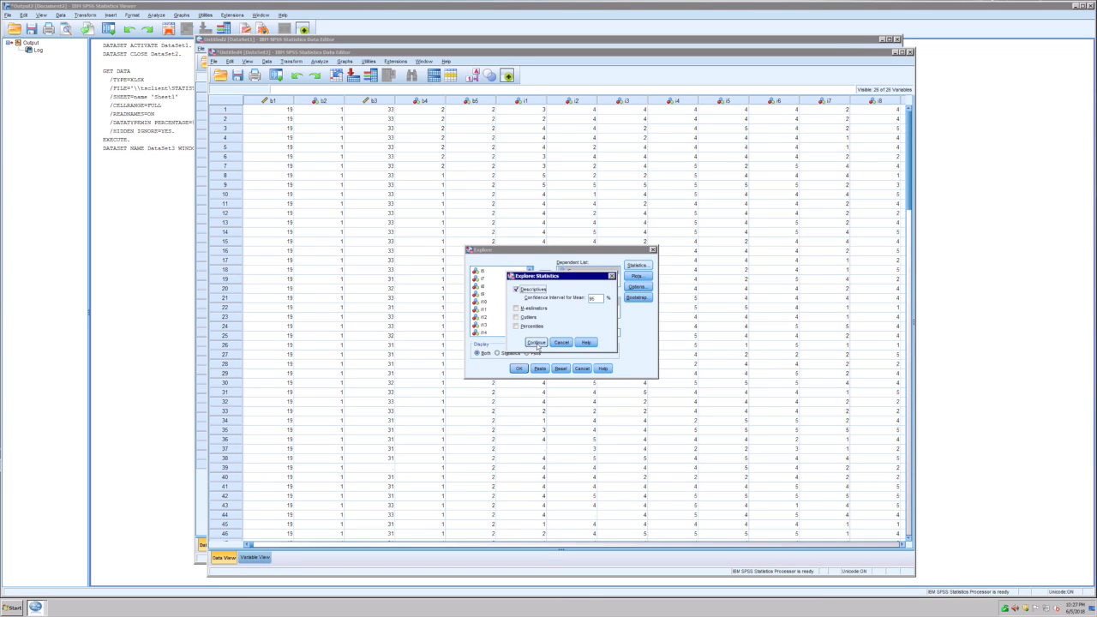
# Step: Request histograms and normality plots with tests, then run Explore for i6 by b2
pyautogui.click(637, 276)
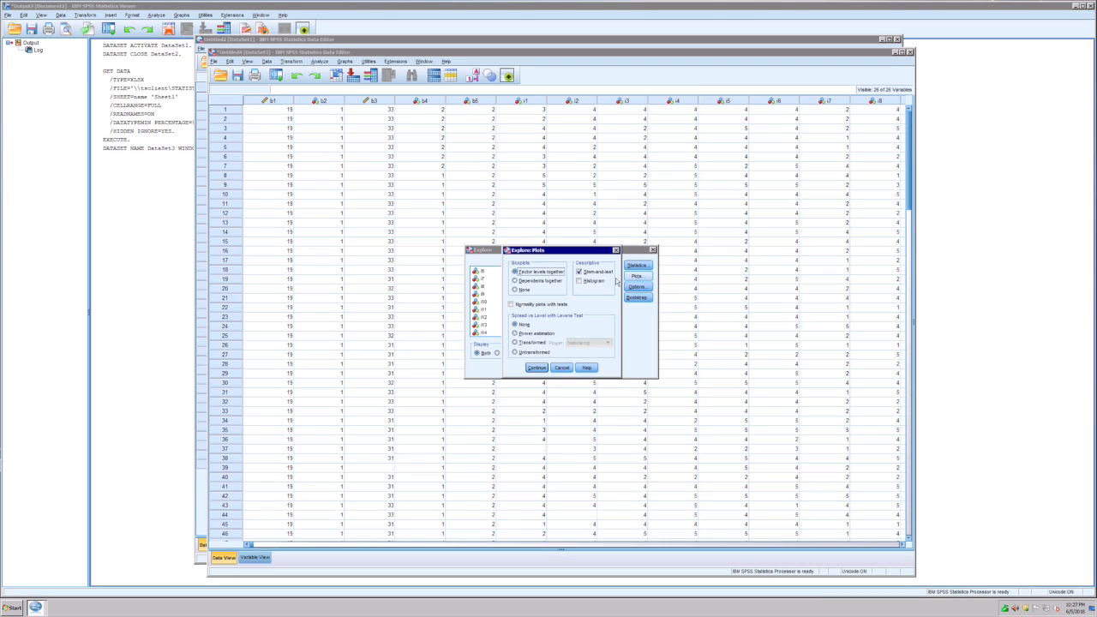
pyautogui.click(580, 281)
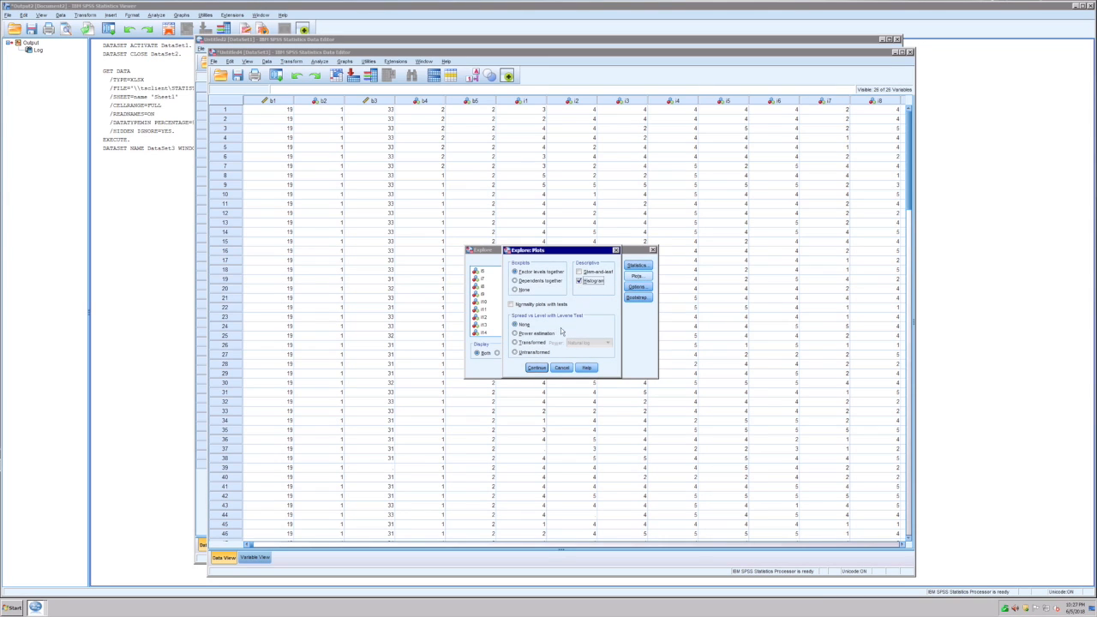
pyautogui.click(512, 304)
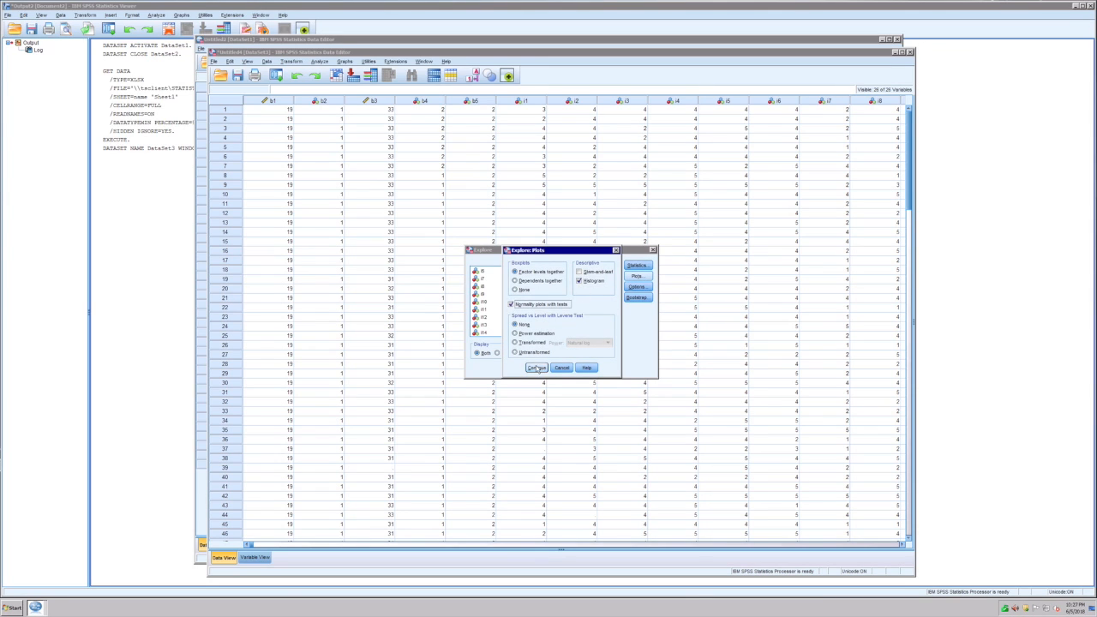
pyautogui.click(536, 368)
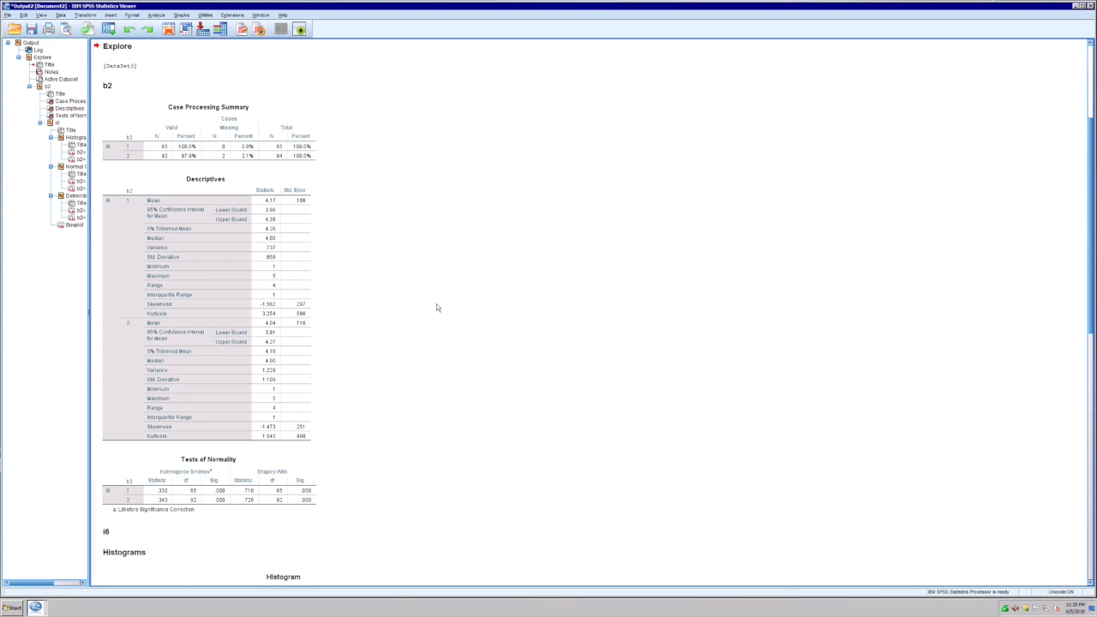
pyautogui.scroll(-3)
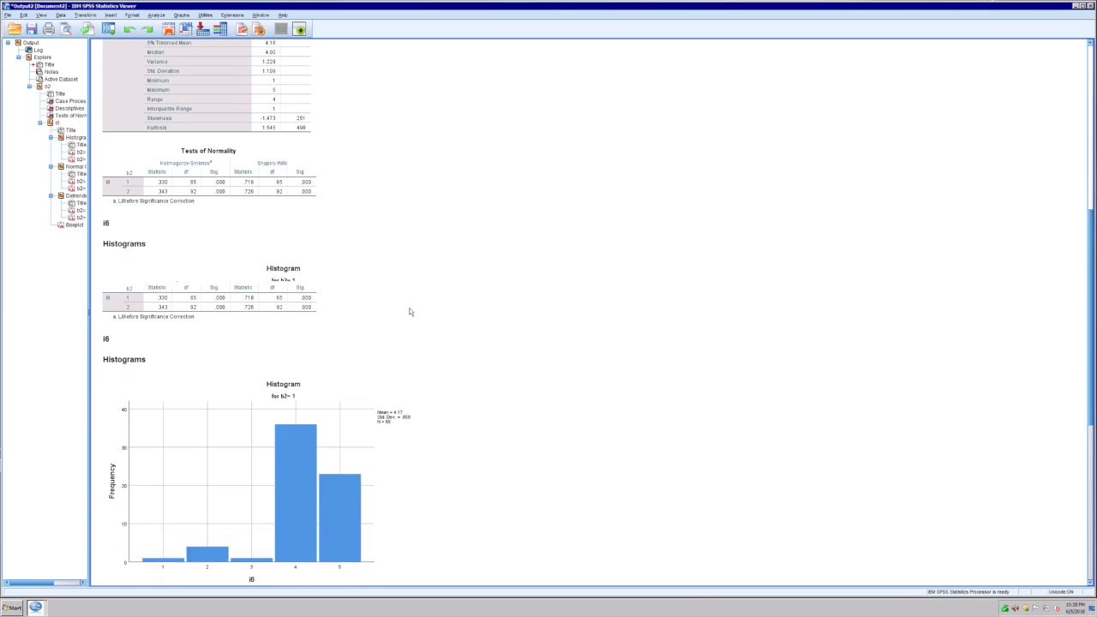
pyautogui.scroll(-3)
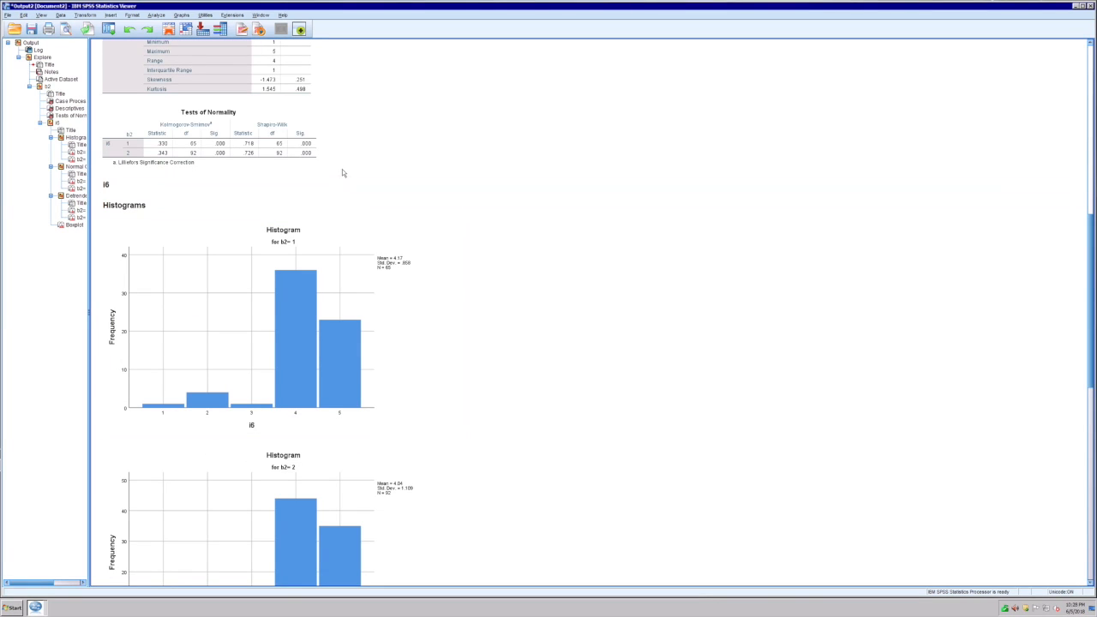
pyautogui.click(210, 137)
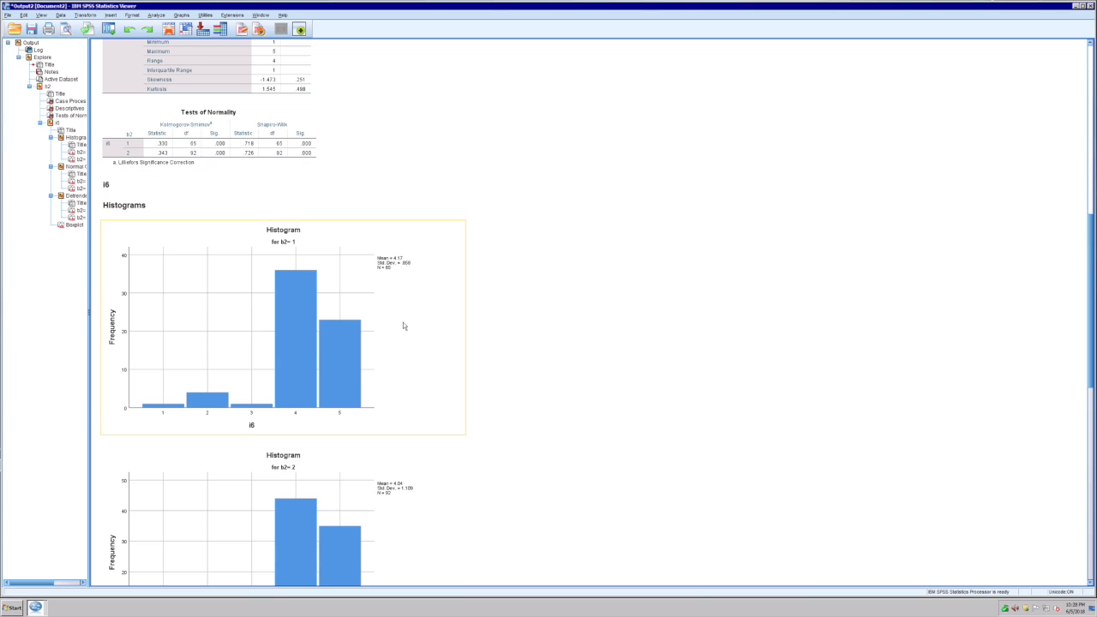
pyautogui.scroll(-3)
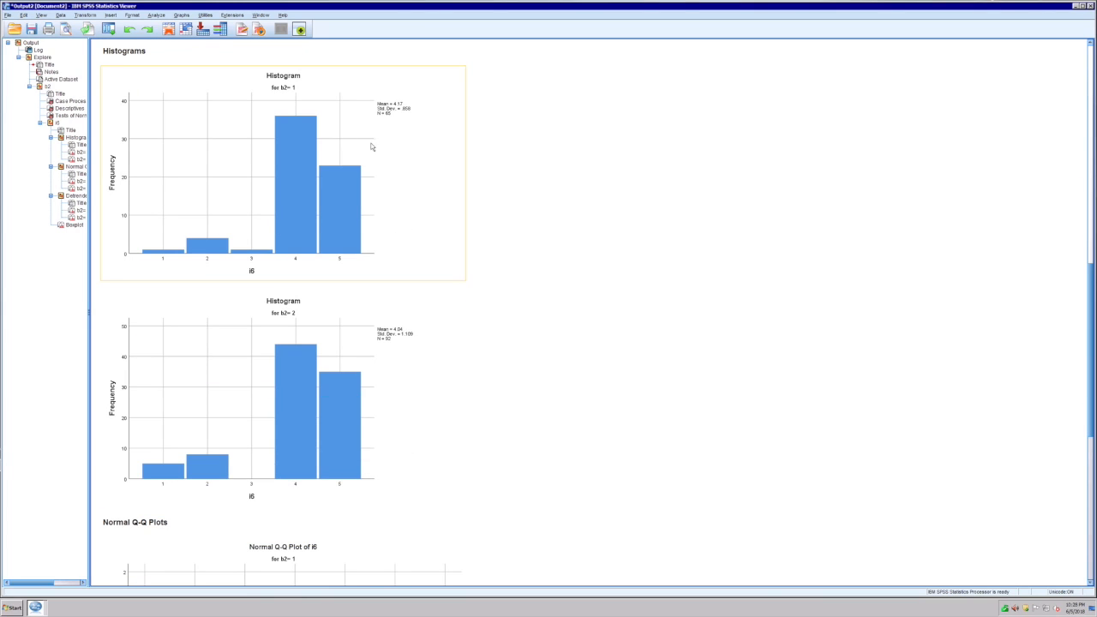
pyautogui.moveTo(170, 243)
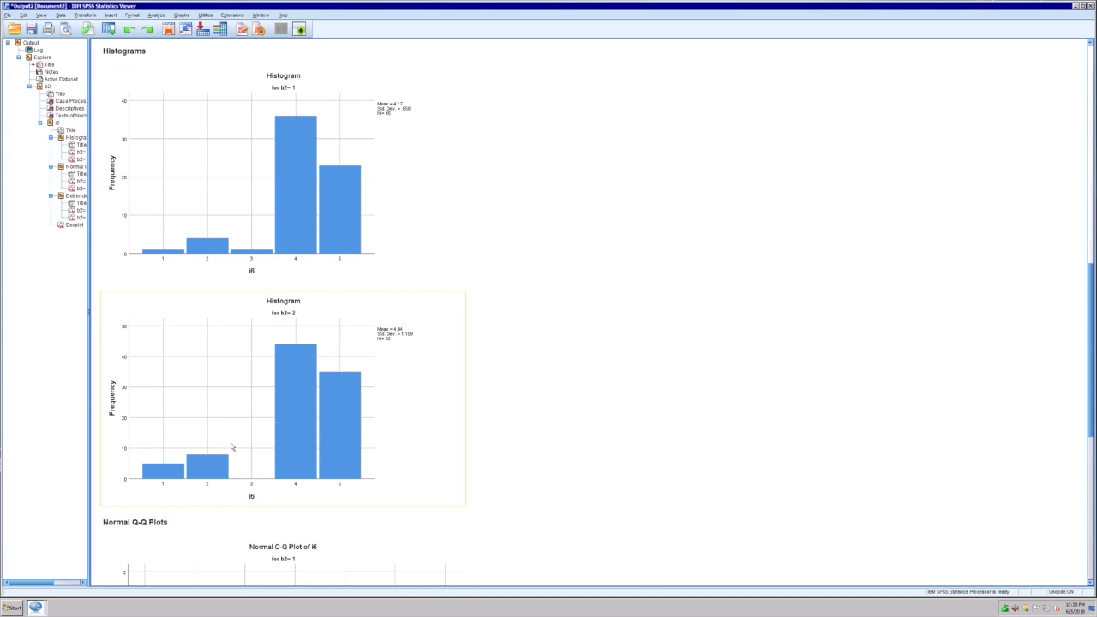
pyautogui.scroll(-3)
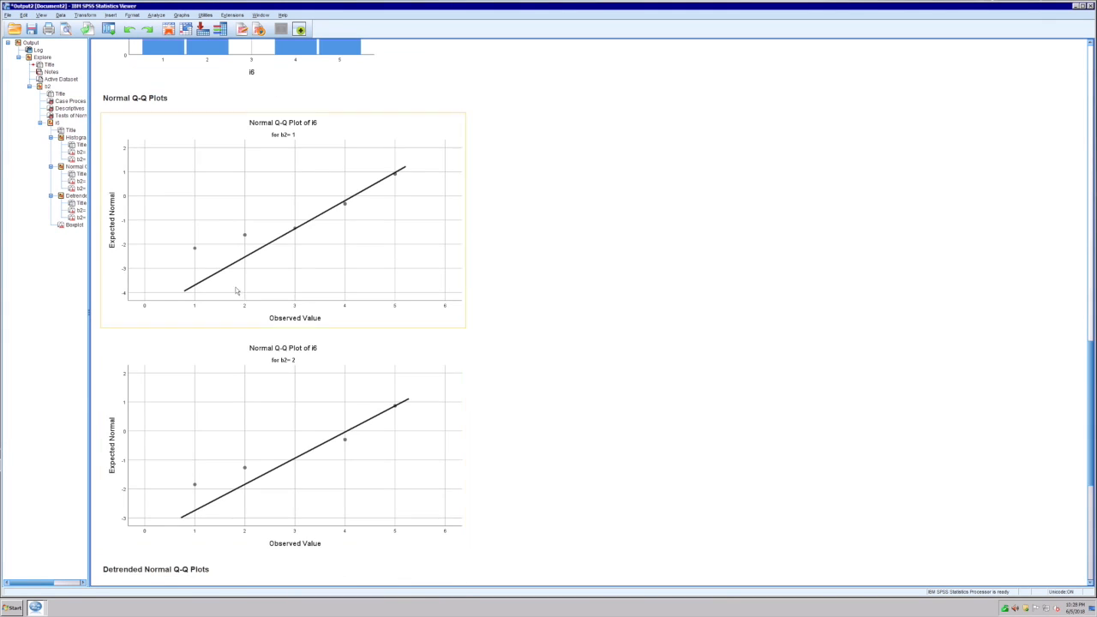
pyautogui.click(243, 492)
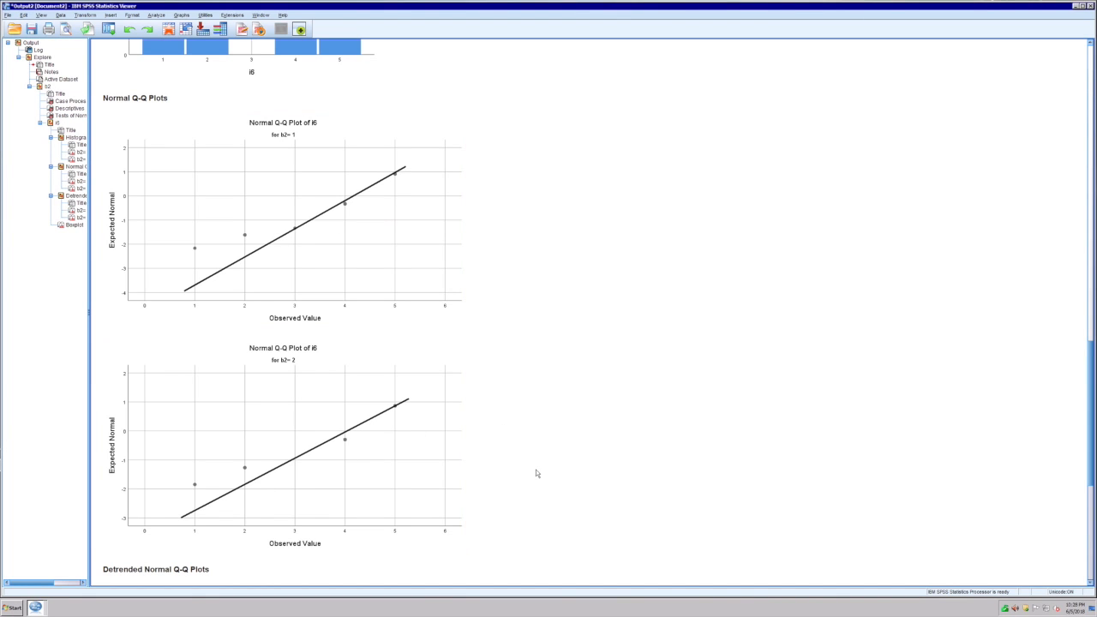
pyautogui.scroll(-3)
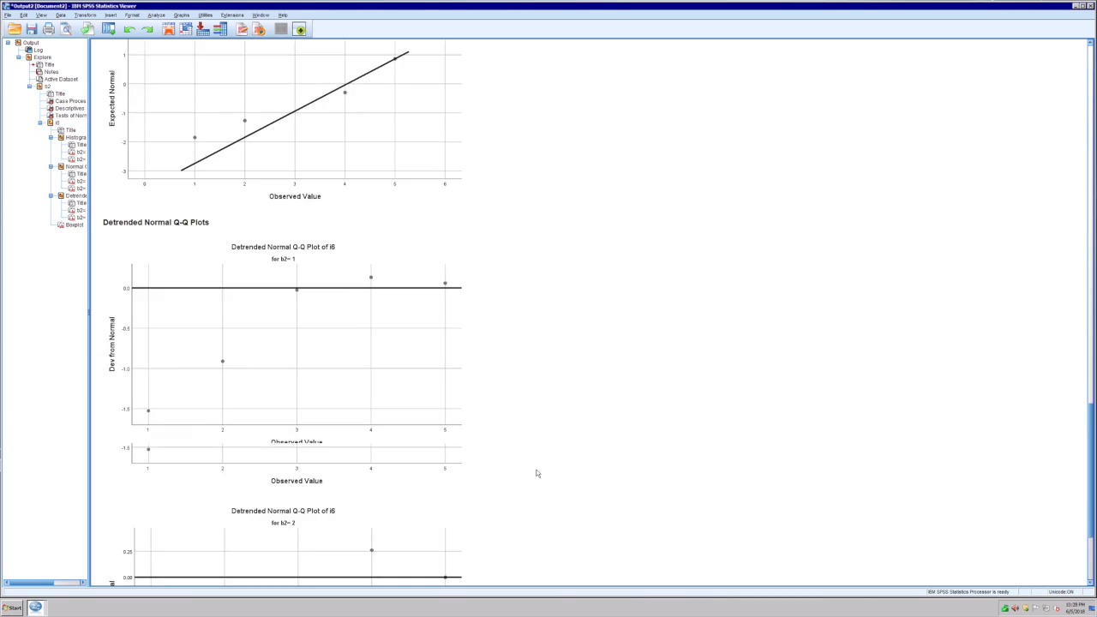
pyautogui.scroll(-3)
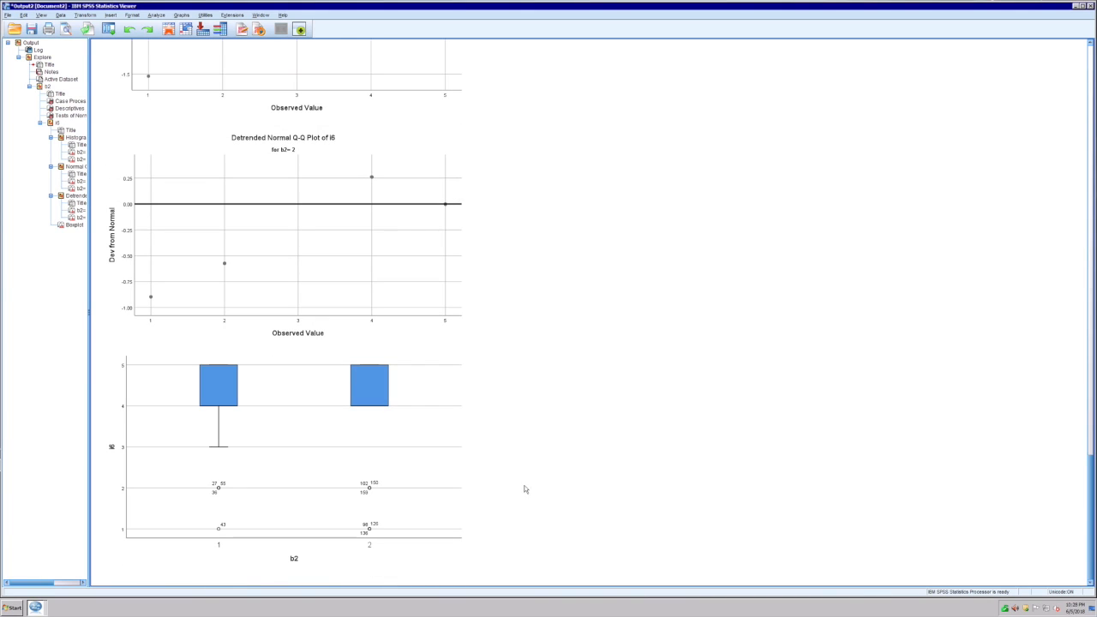
pyautogui.click(252, 499)
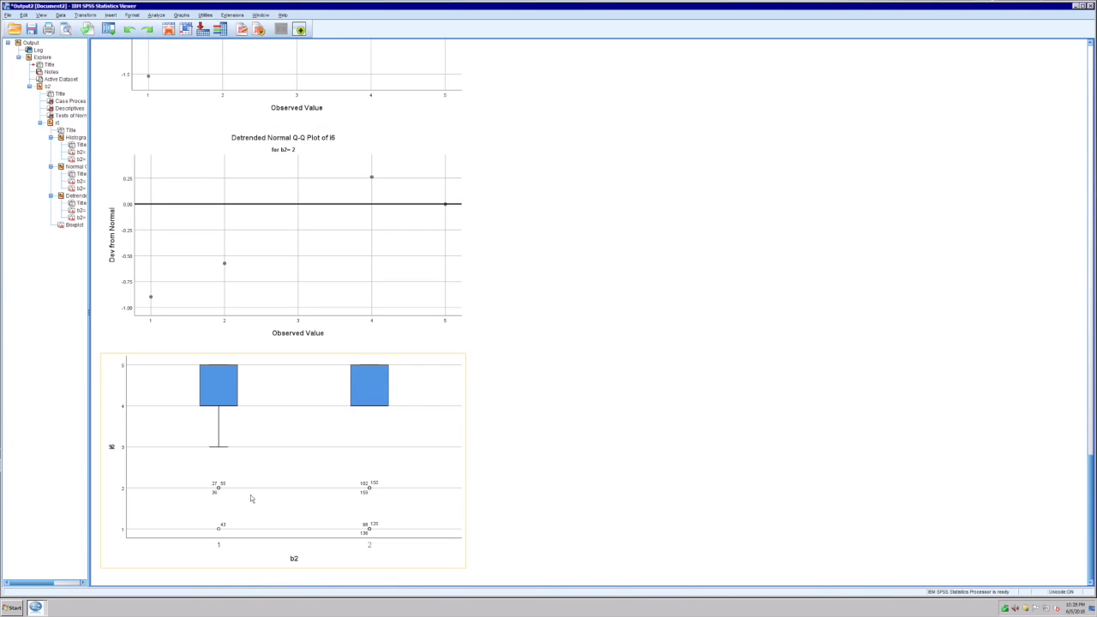
pyautogui.moveTo(249, 546)
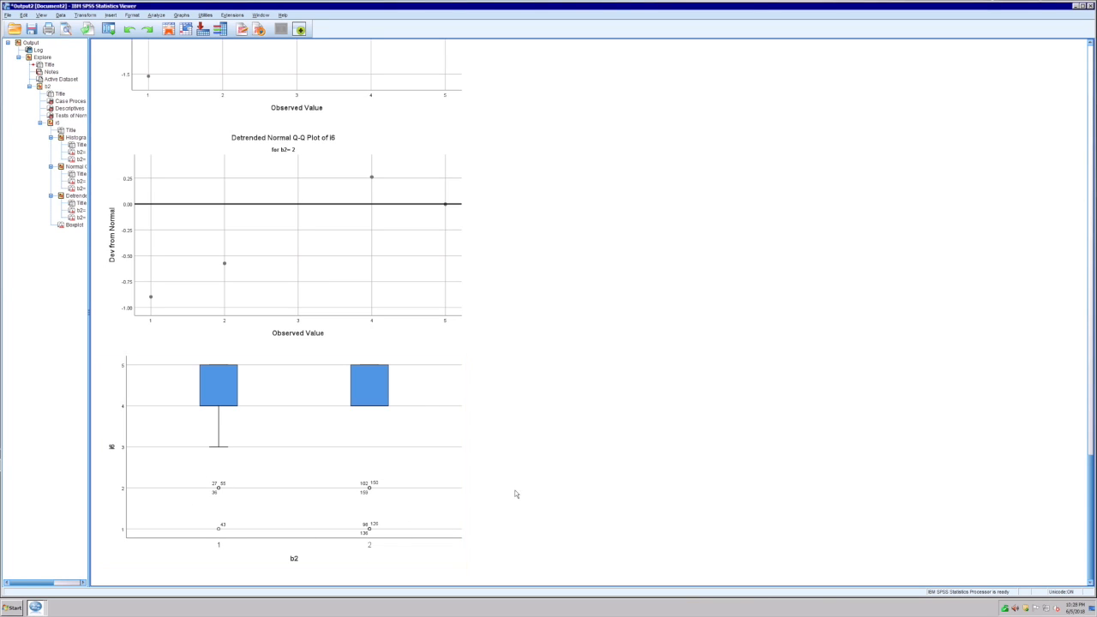
pyautogui.moveTo(527, 498)
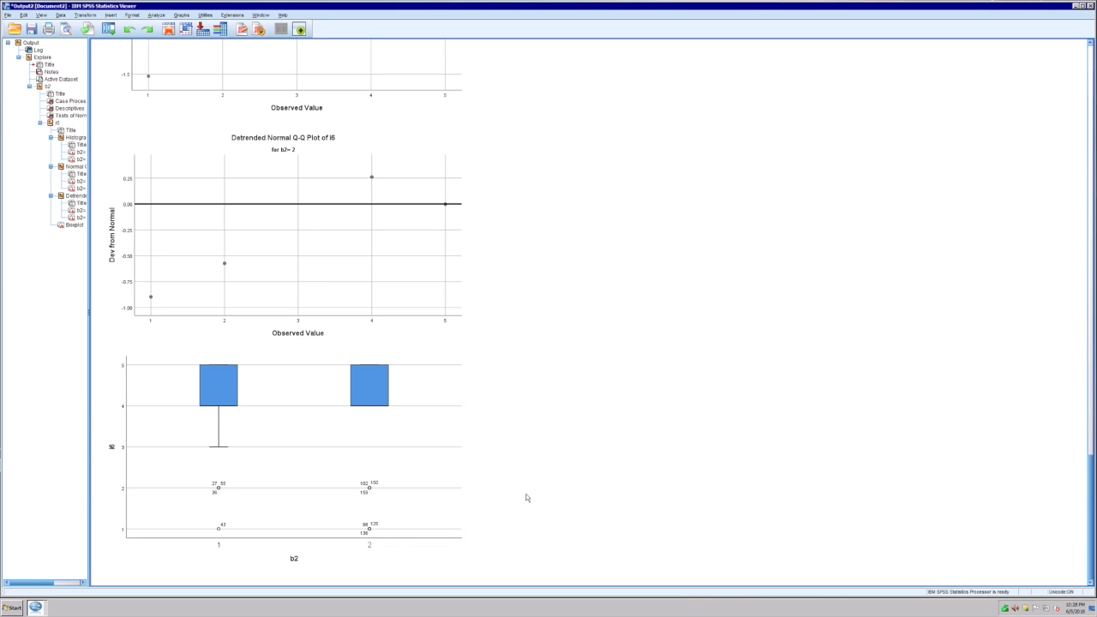
# Step: Open the Univariate dialog from Analyze > General Linear Model
pyautogui.click(156, 15)
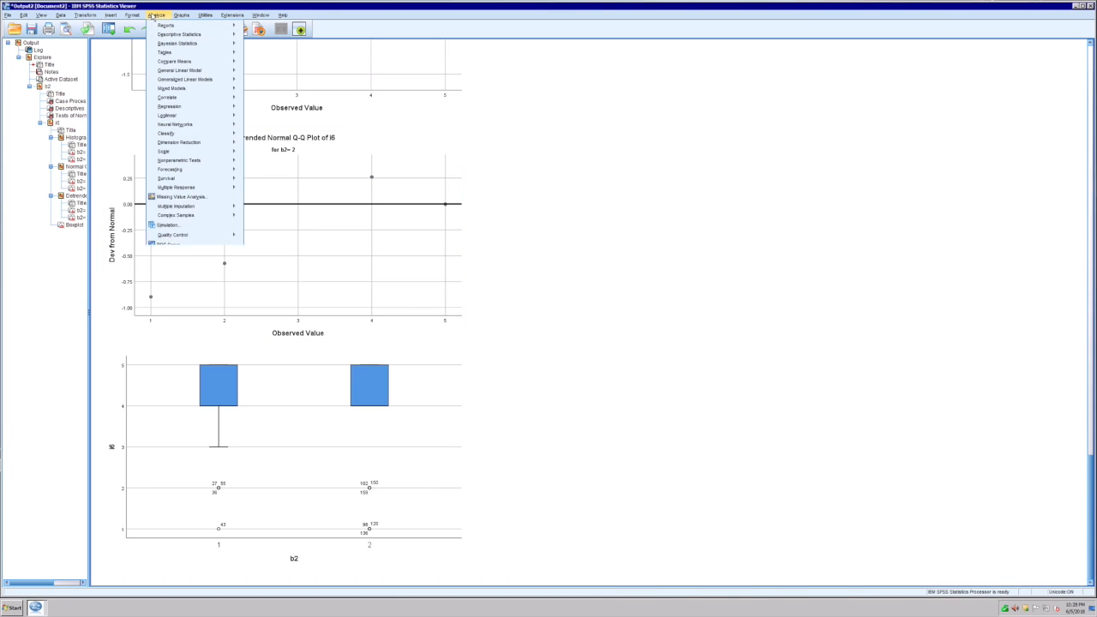
pyautogui.moveTo(180, 70)
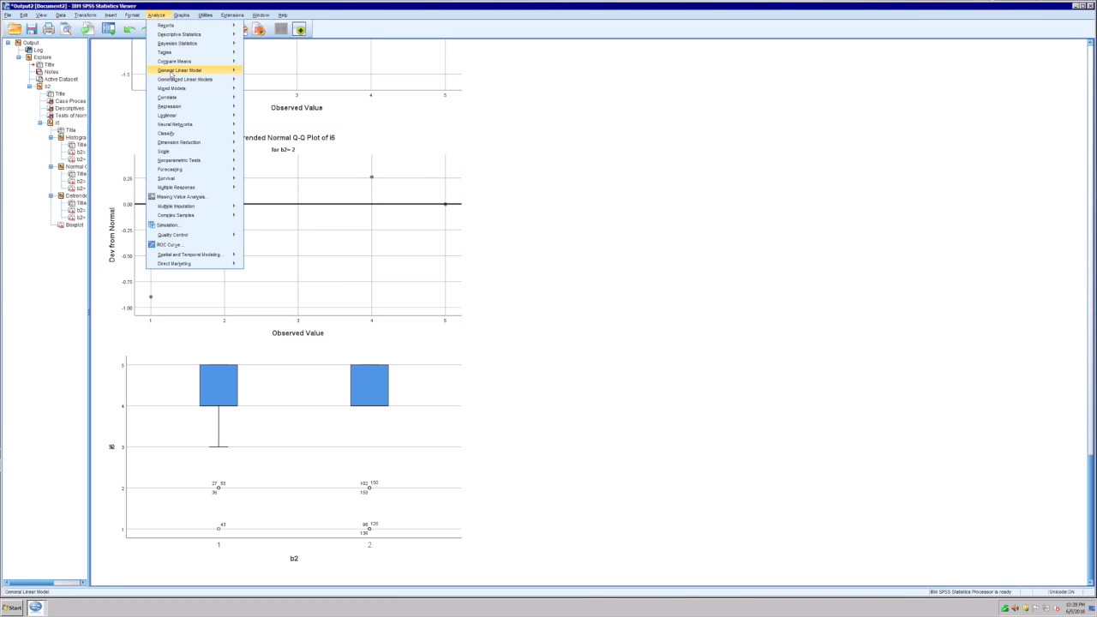
pyautogui.moveTo(180, 70)
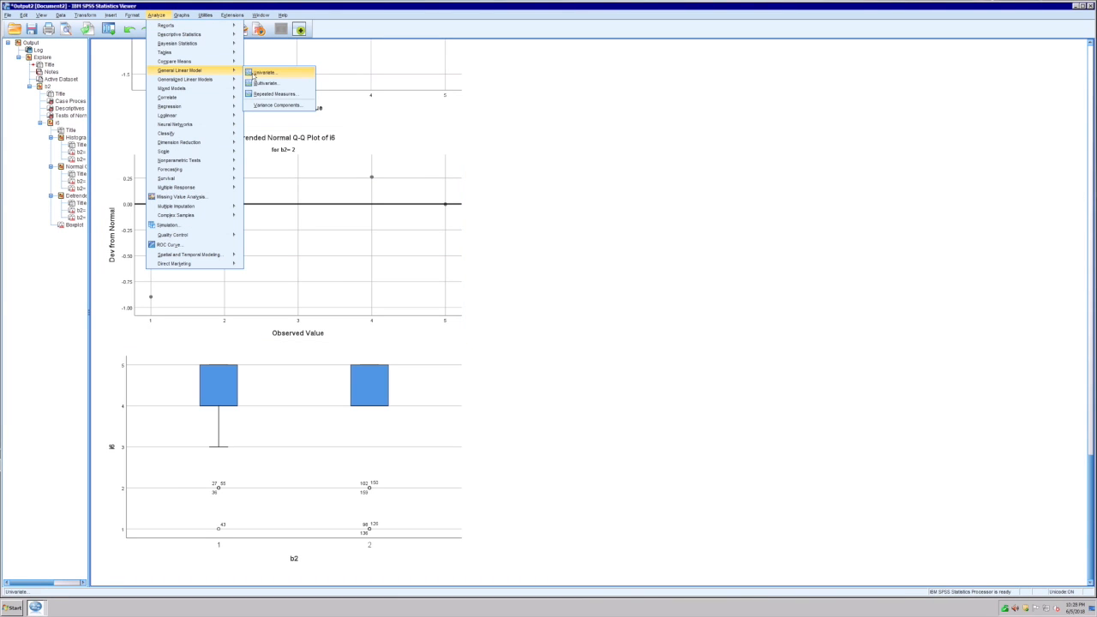
pyautogui.click(264, 72)
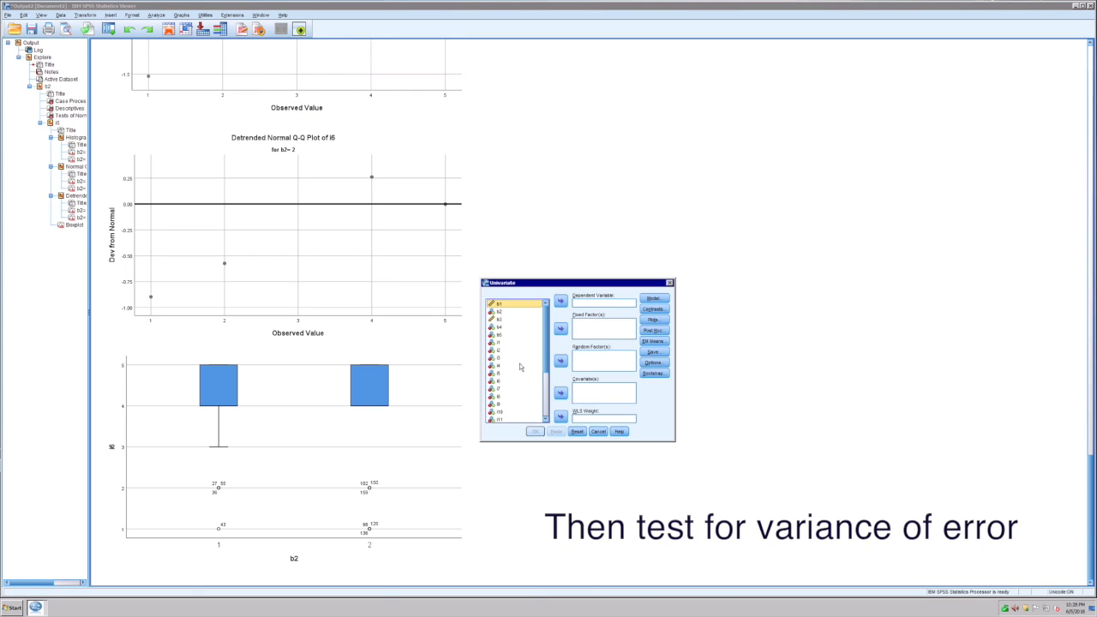
pyautogui.moveTo(504, 318)
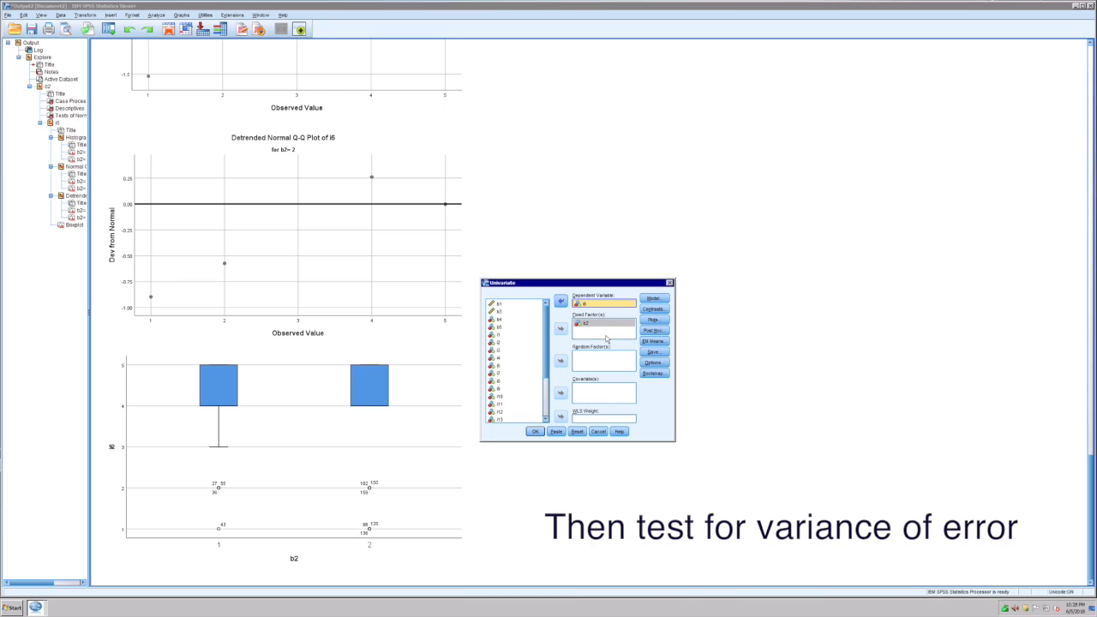
pyautogui.moveTo(654, 320)
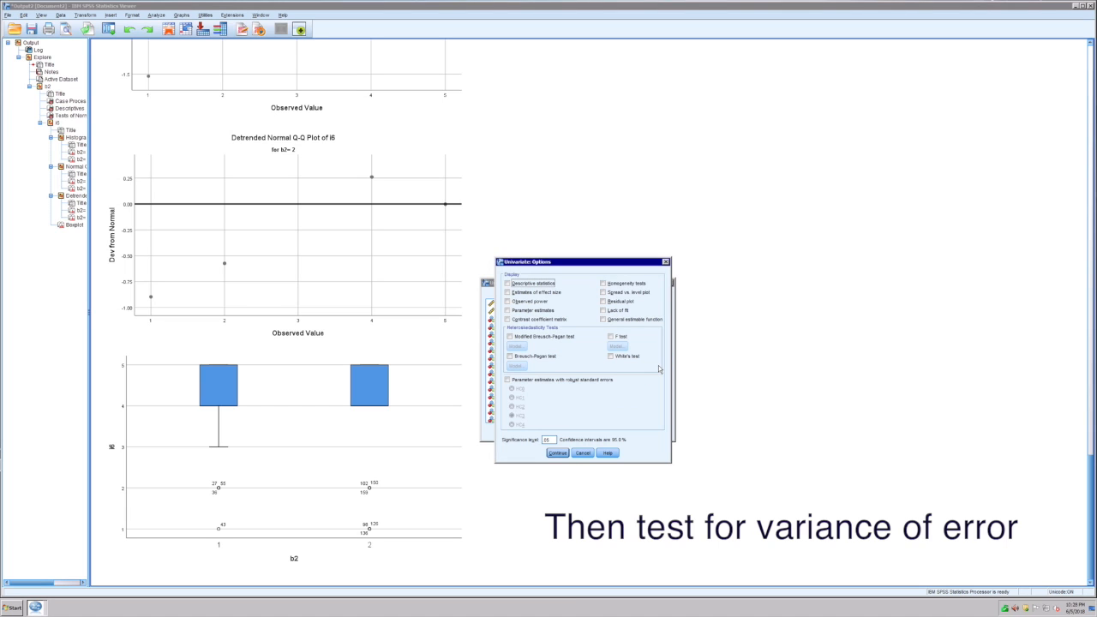
# Step: Enable homogeneity tests and run the Univariate ANOVA of i6 by b2
pyautogui.click(603, 283)
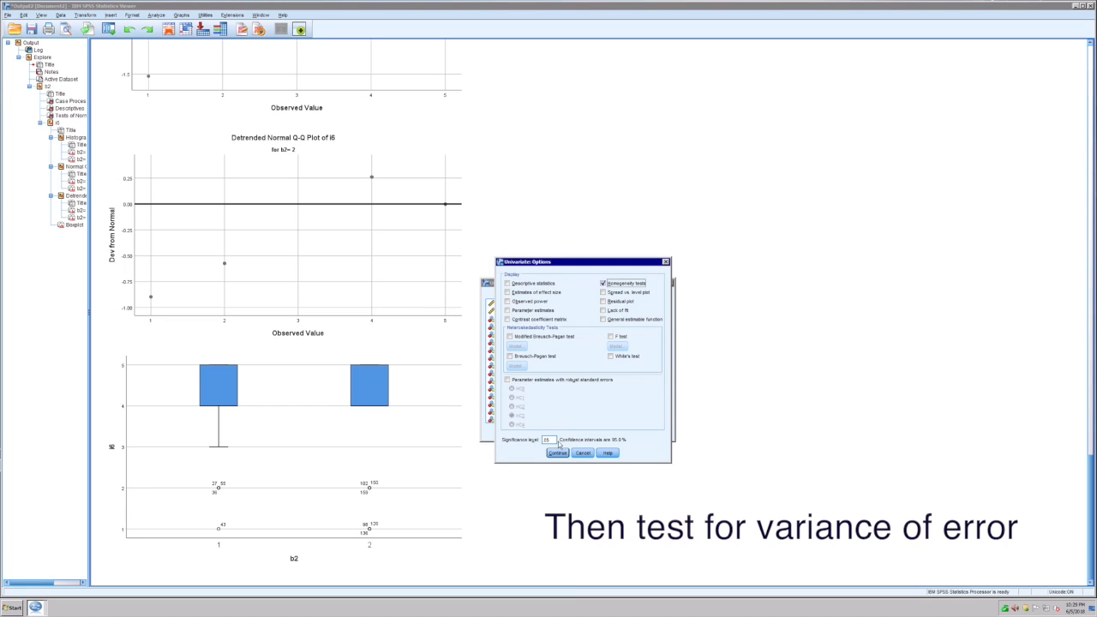
pyautogui.click(558, 452)
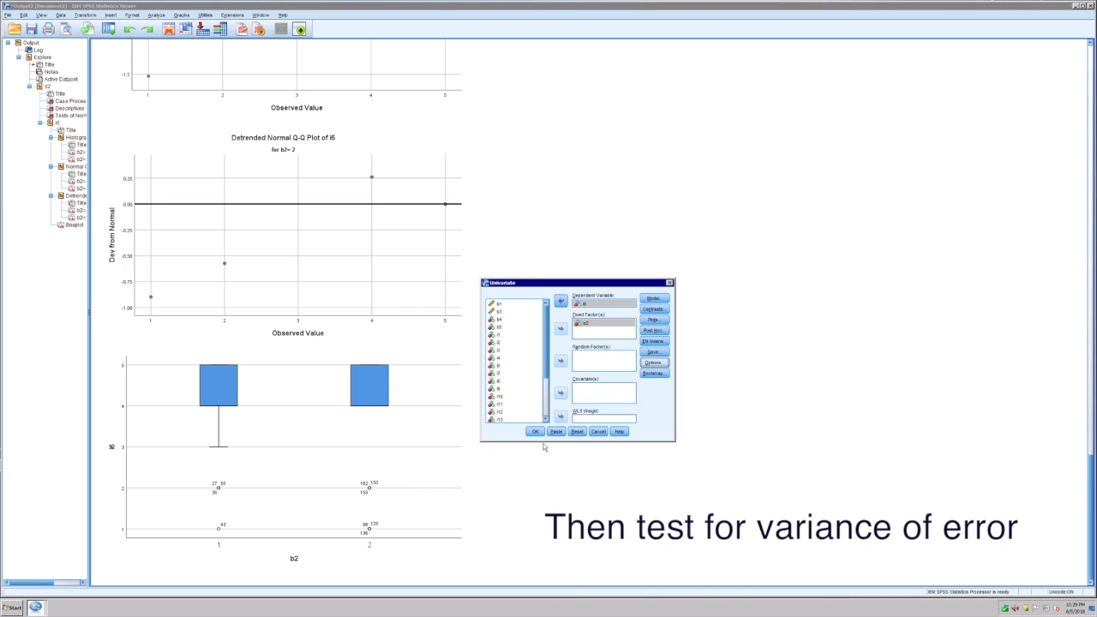
pyautogui.click(535, 432)
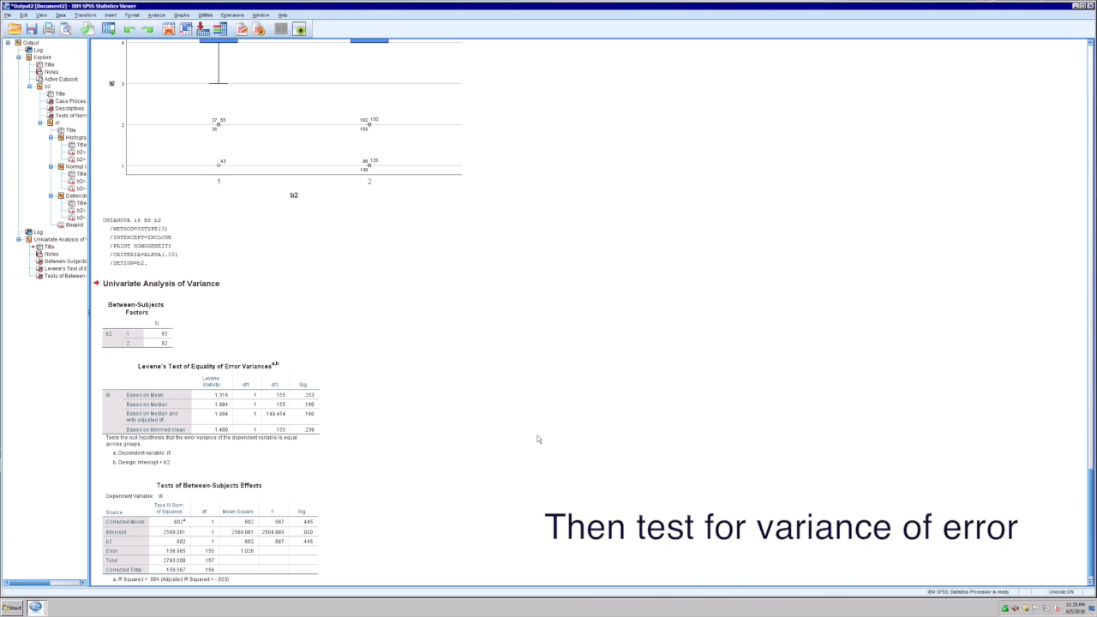
# Step: Scroll to review Levene's test results, then open the Analyze menu
pyautogui.scroll(-3)
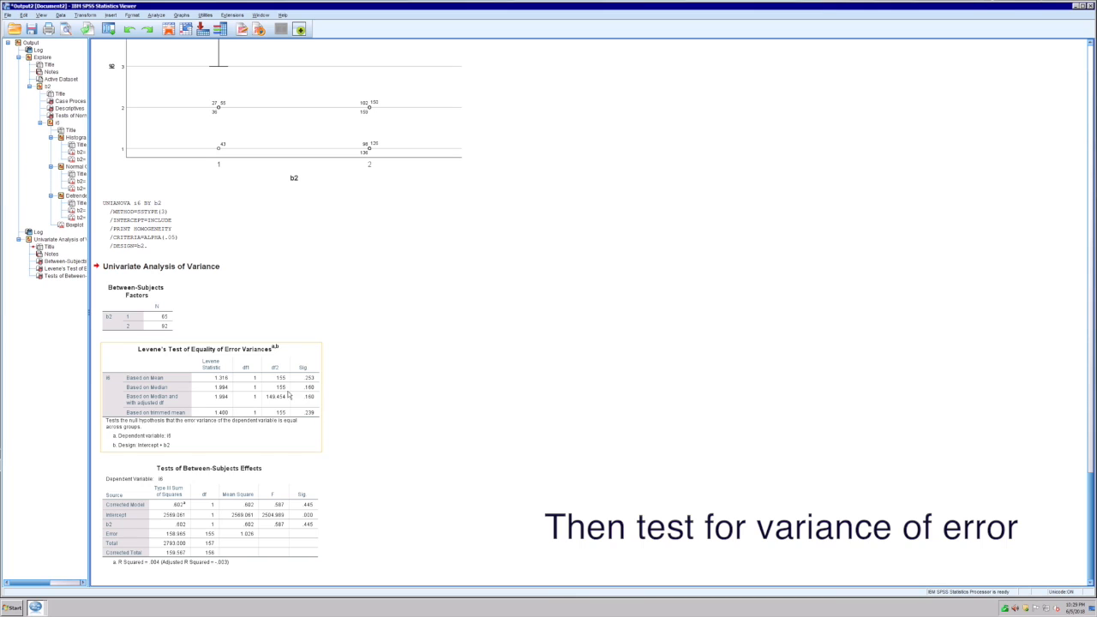
pyautogui.moveTo(301, 426)
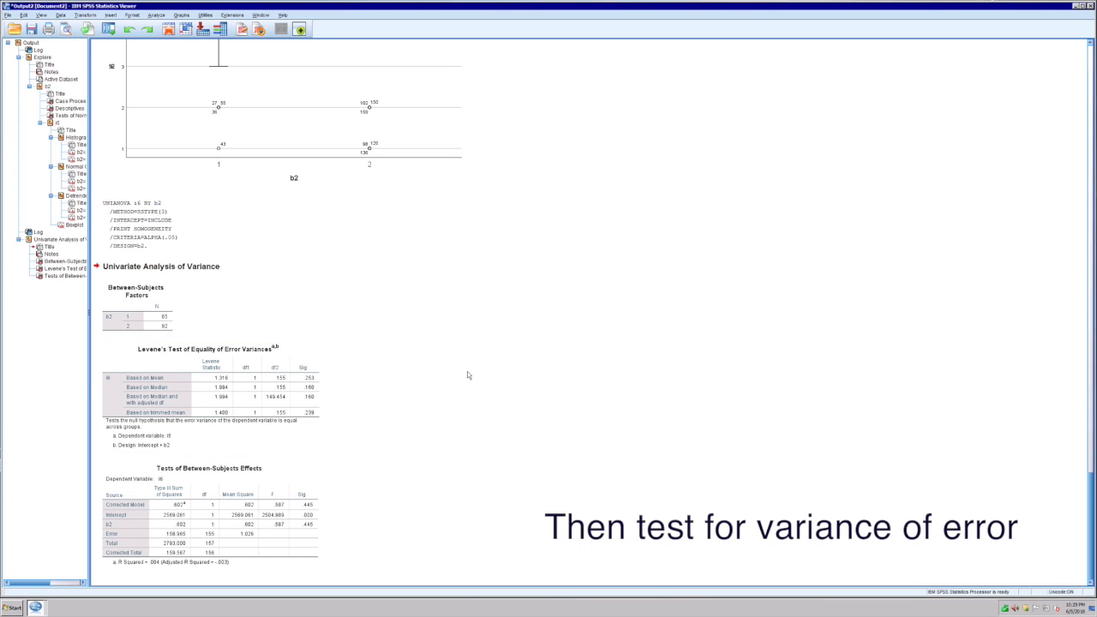
pyautogui.moveTo(333, 198)
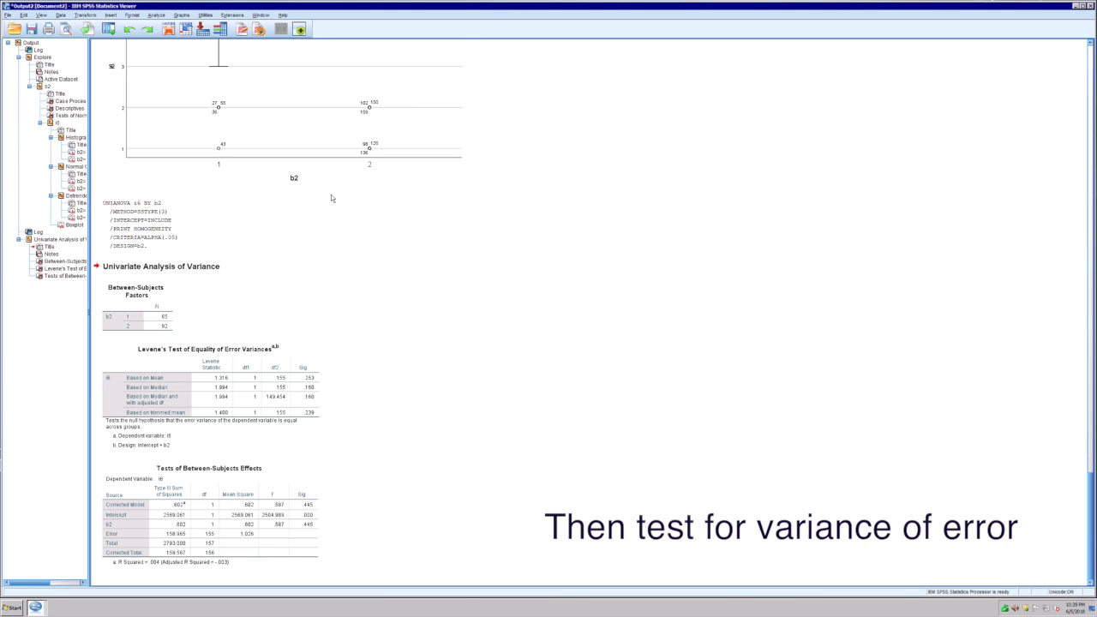
pyautogui.click(157, 15)
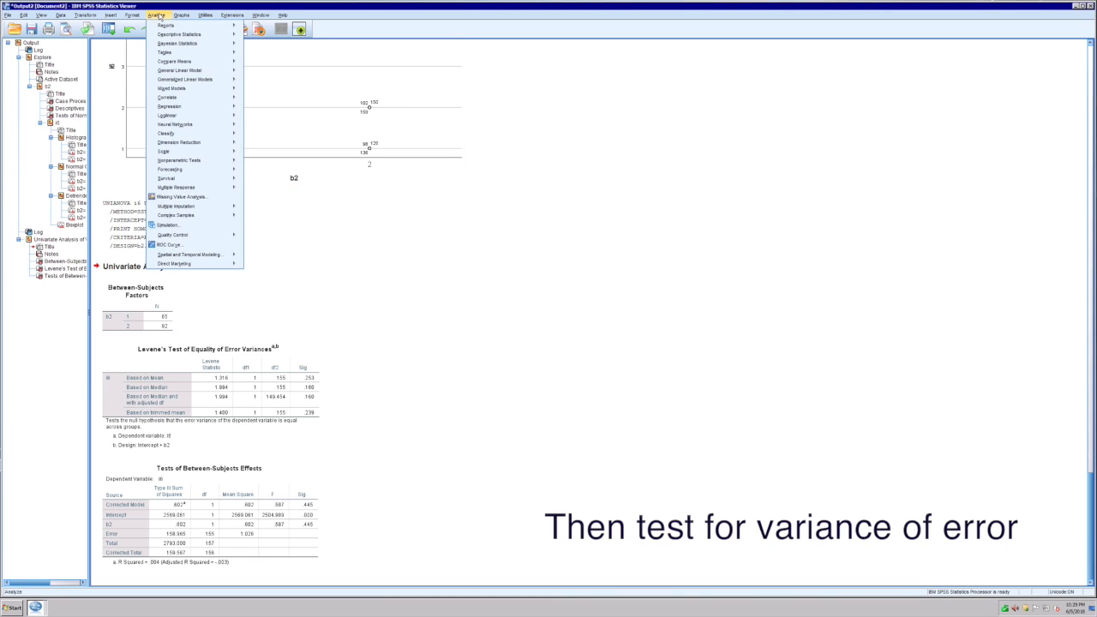
pyautogui.moveTo(172, 61)
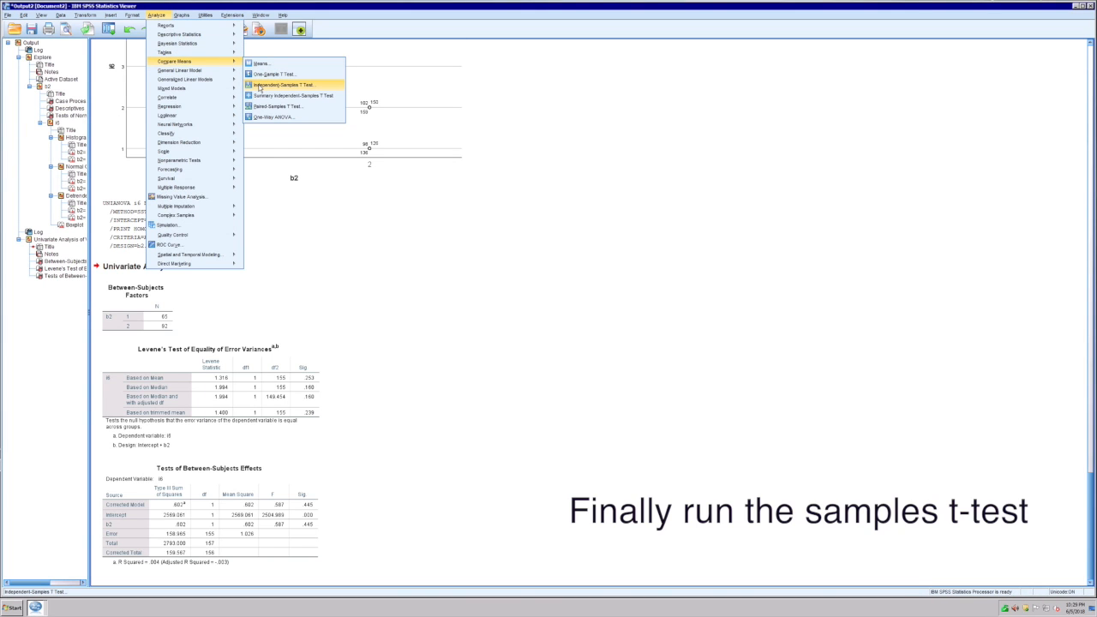
# Step: Run the Independent-Samples T Test with i6 as test variable and b2 groups 1 and 2
pyautogui.click(281, 84)
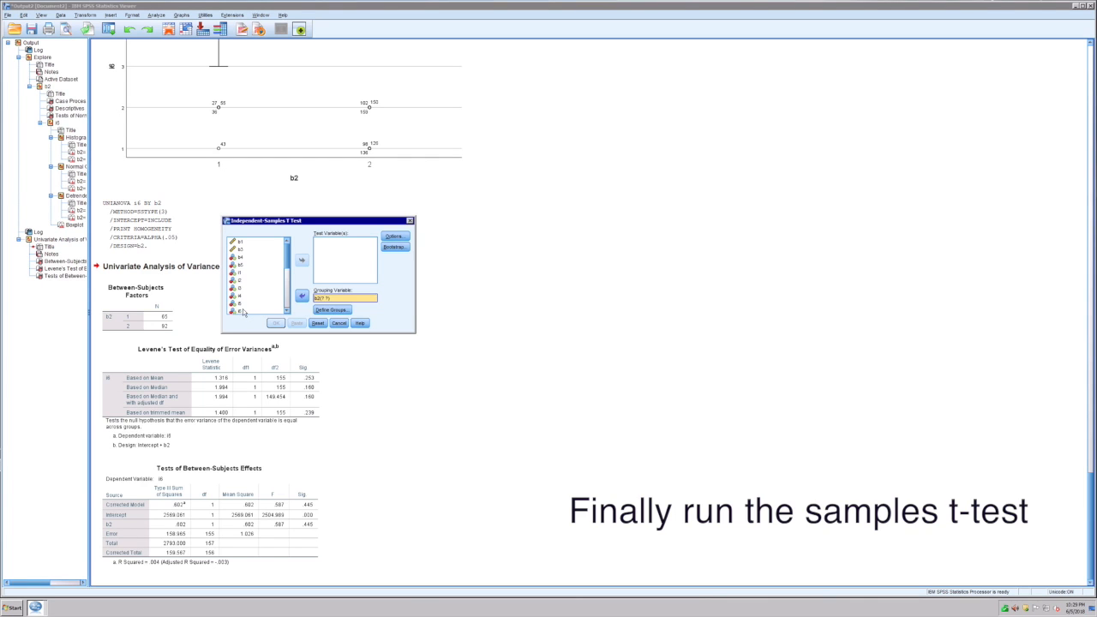
pyautogui.click(302, 260)
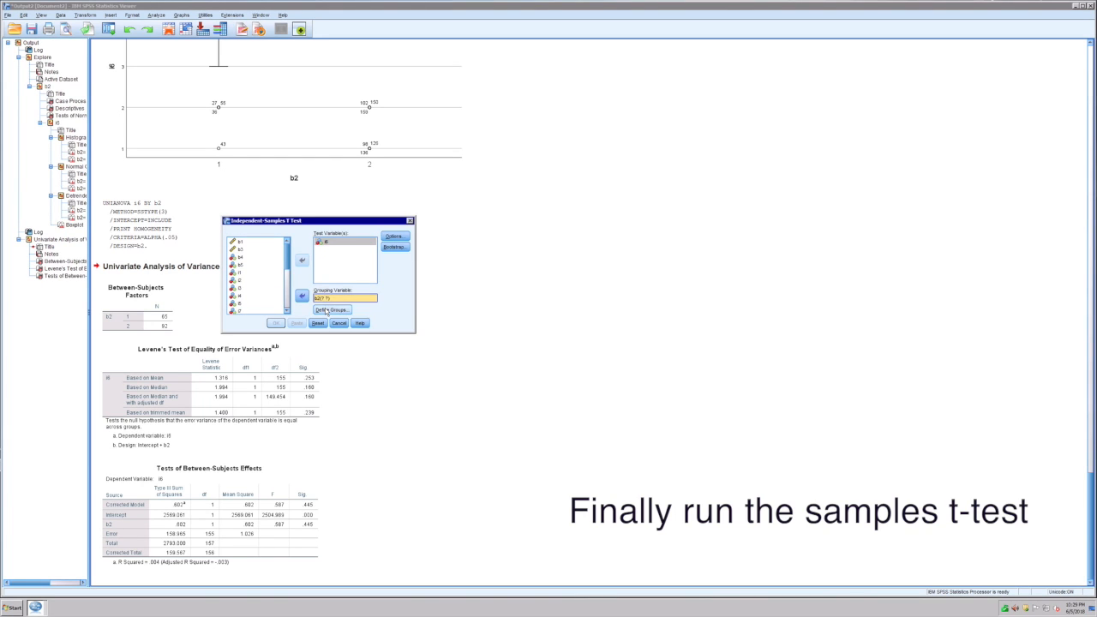
pyautogui.click(332, 309)
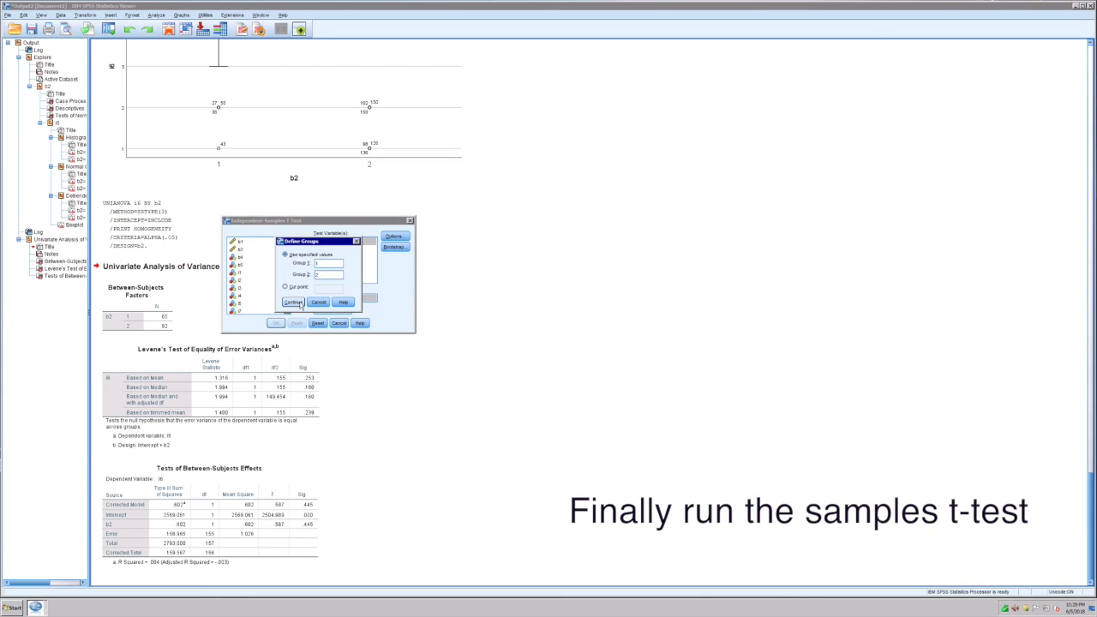
pyautogui.click(293, 302)
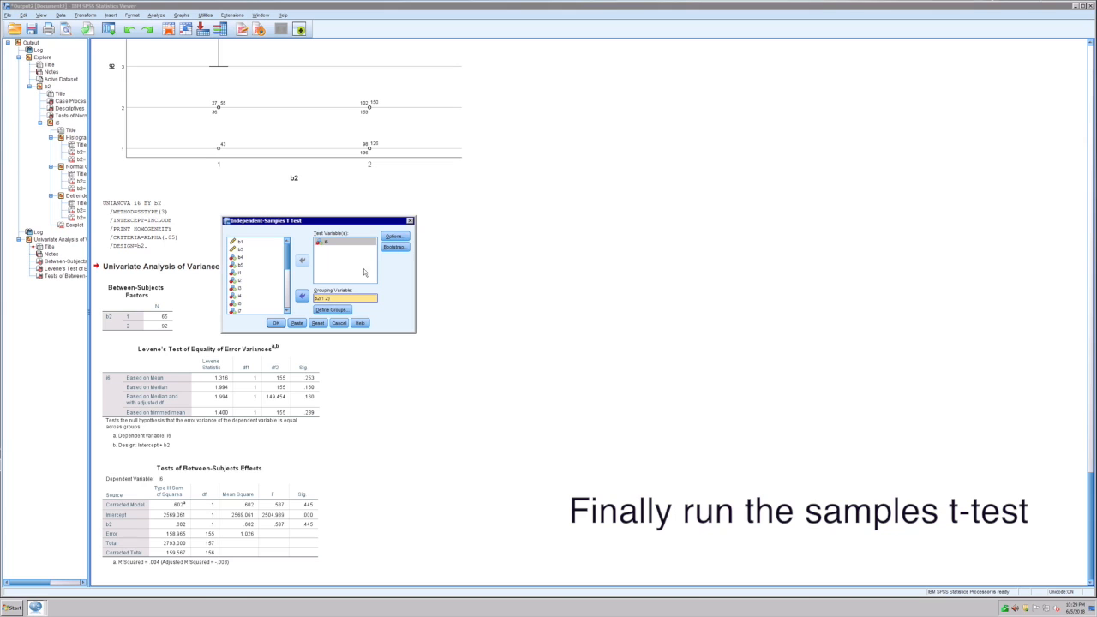
pyautogui.click(395, 236)
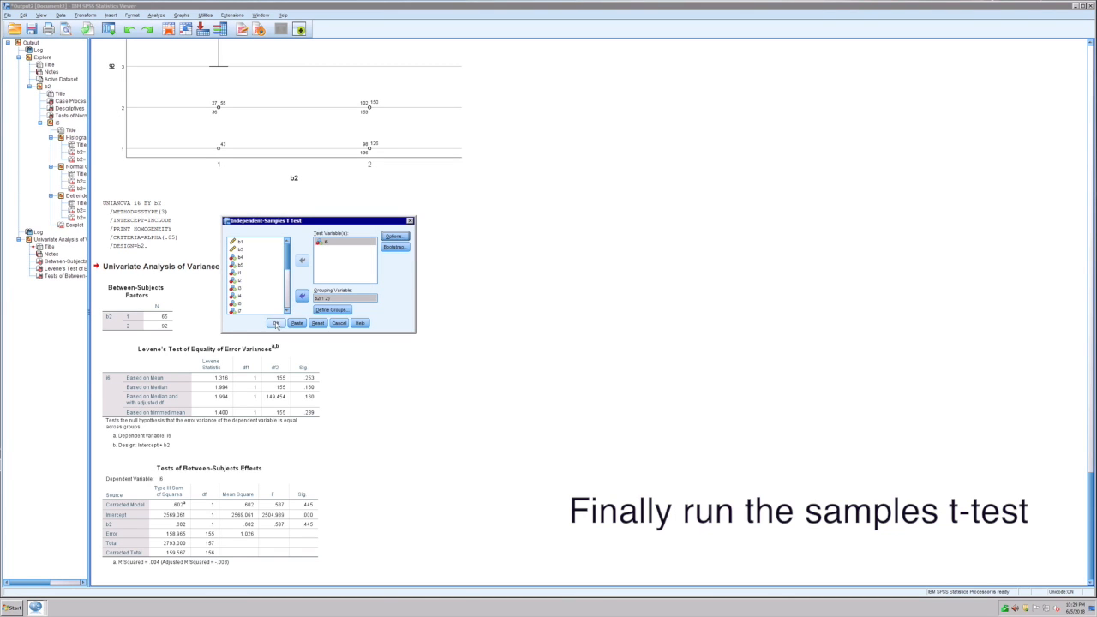
pyautogui.click(297, 323)
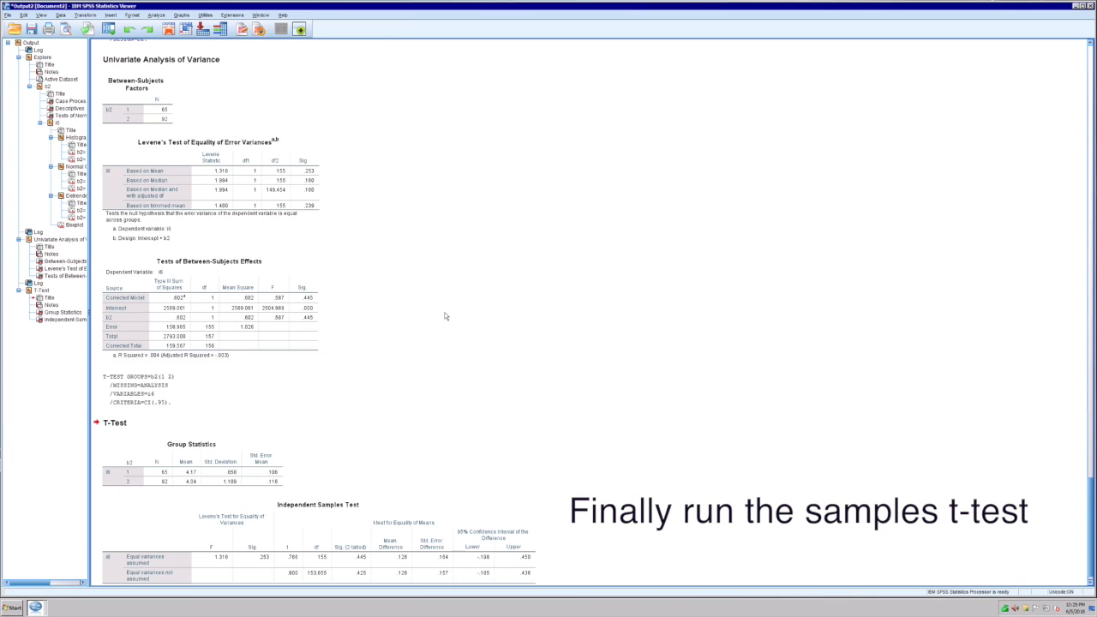
pyautogui.scroll(-3)
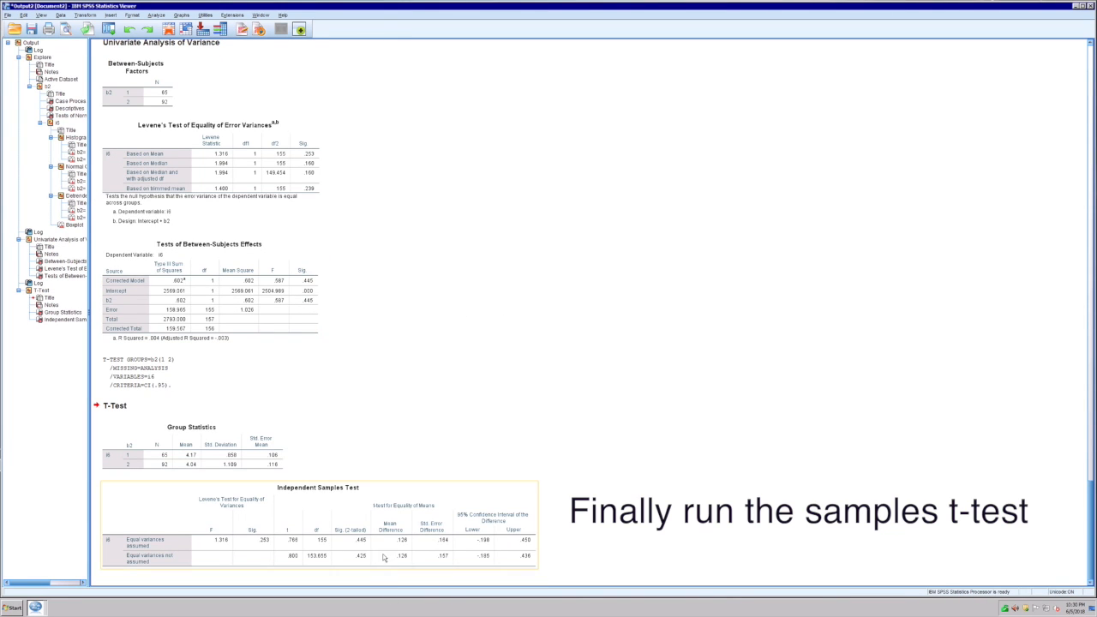
pyautogui.moveTo(369, 538)
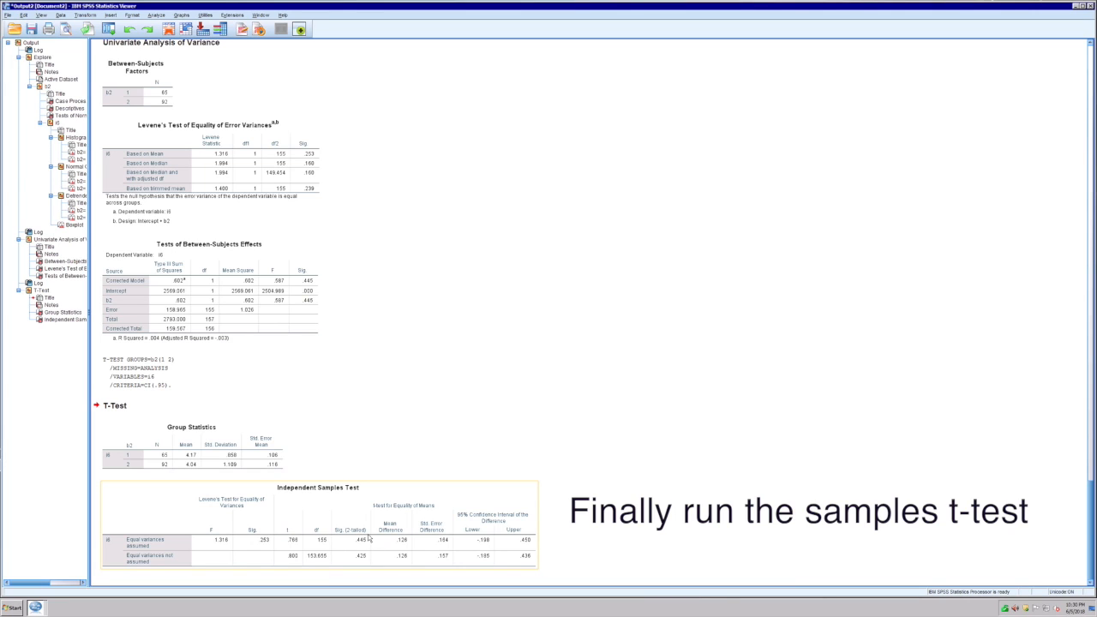
pyautogui.moveTo(347, 556)
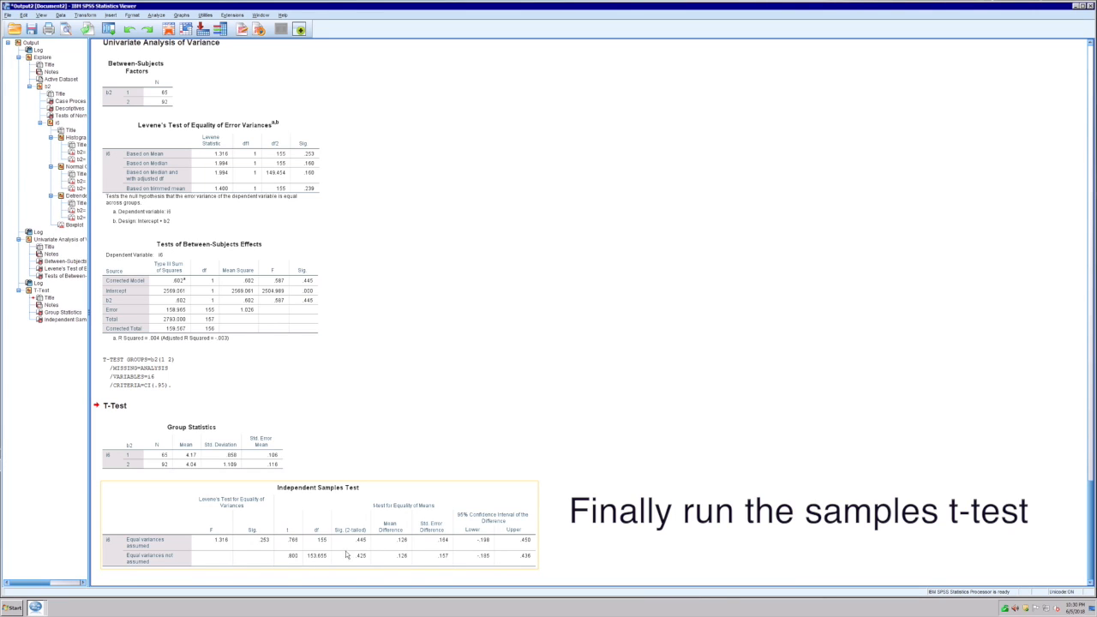
pyautogui.moveTo(381, 565)
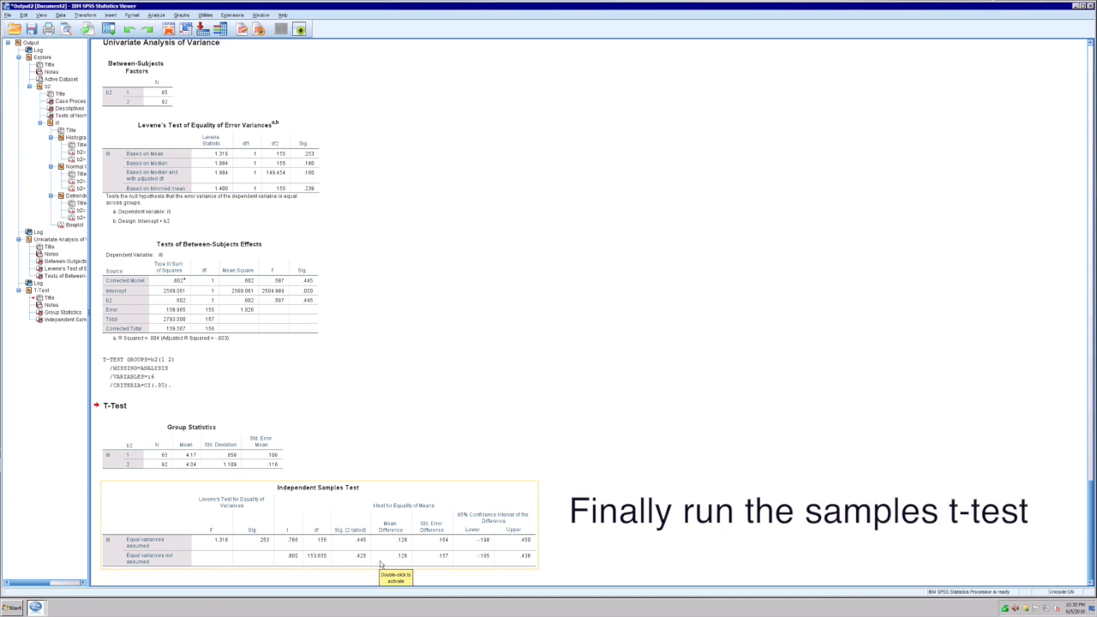
pyautogui.moveTo(379, 553)
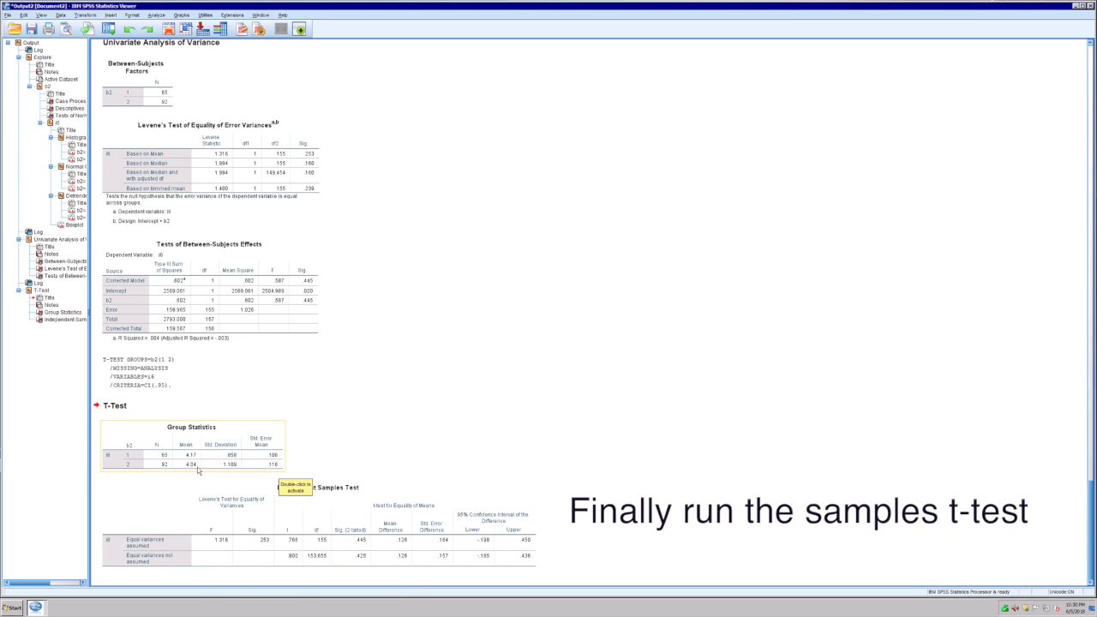
pyautogui.moveTo(195, 472)
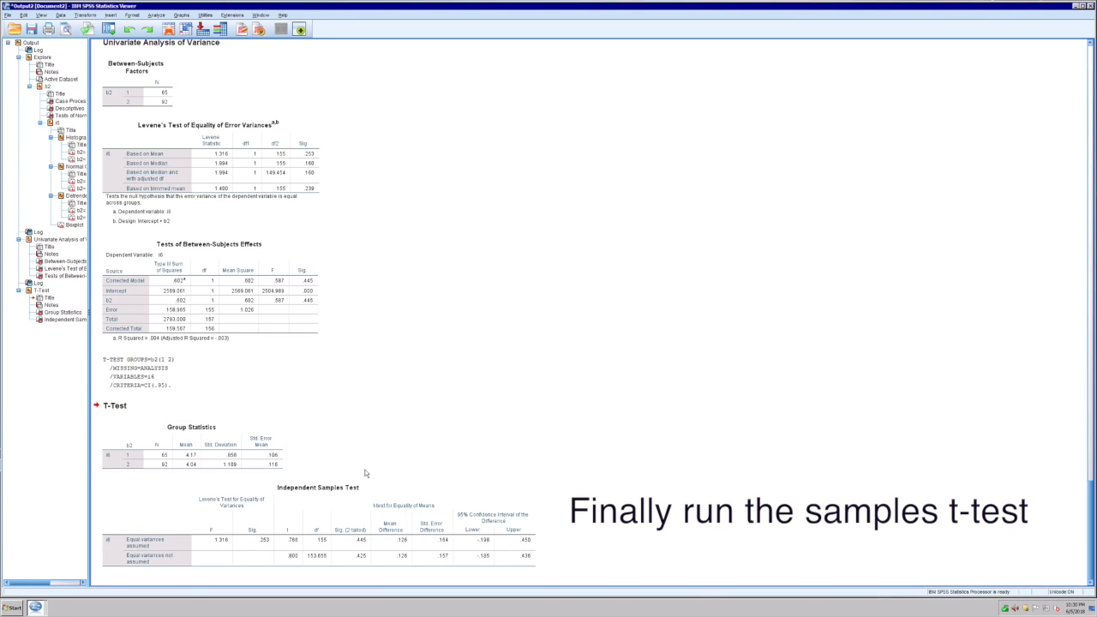
pyautogui.moveTo(840, 186)
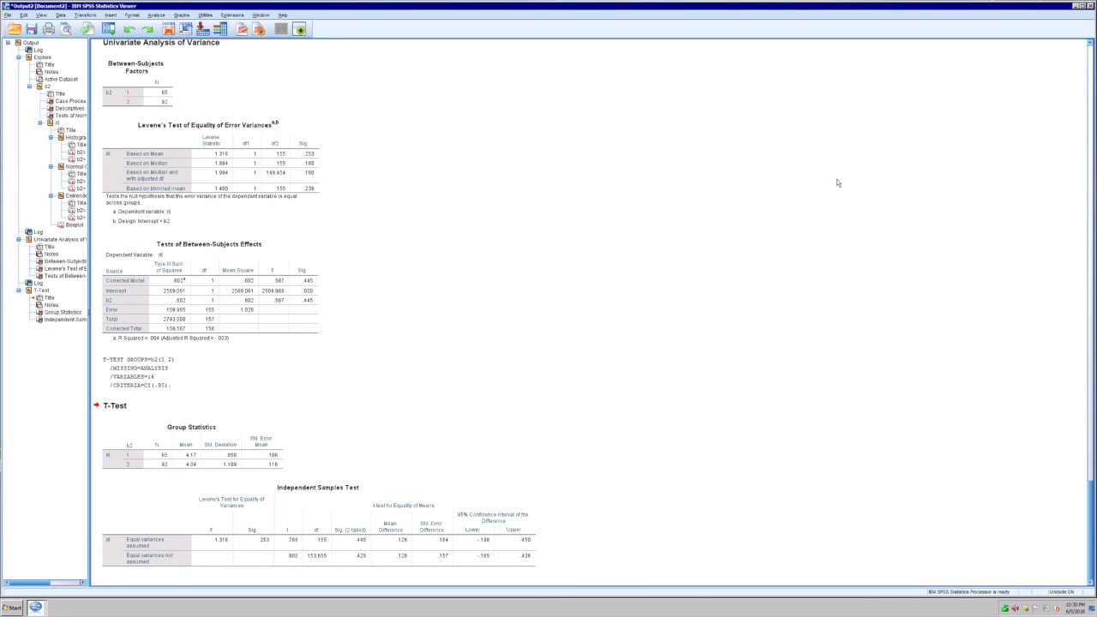
pyautogui.moveTo(1081, 58)
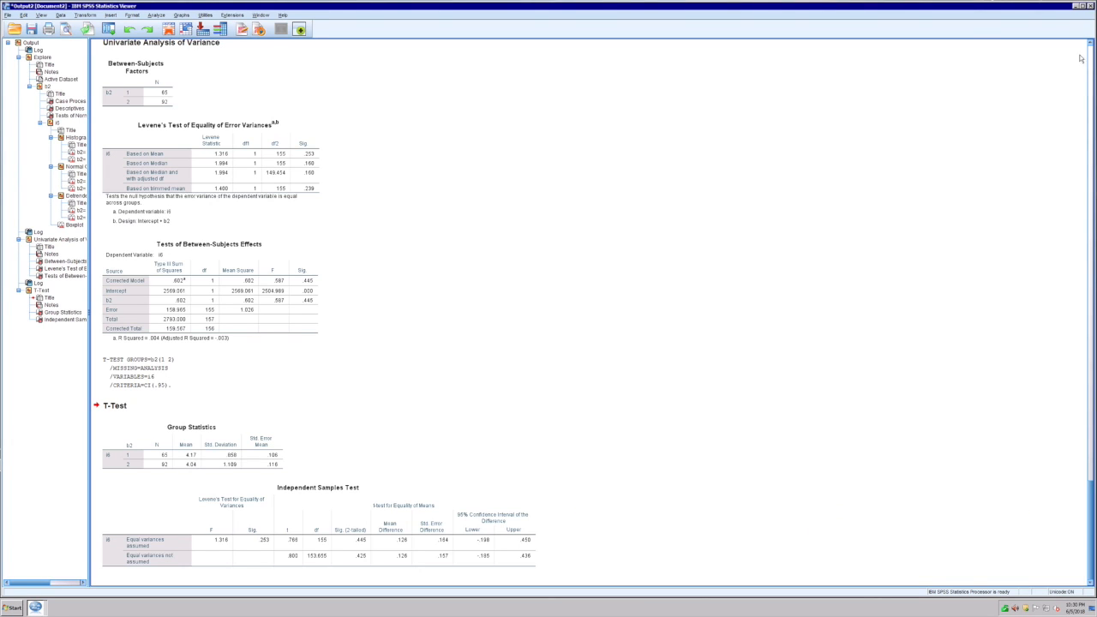